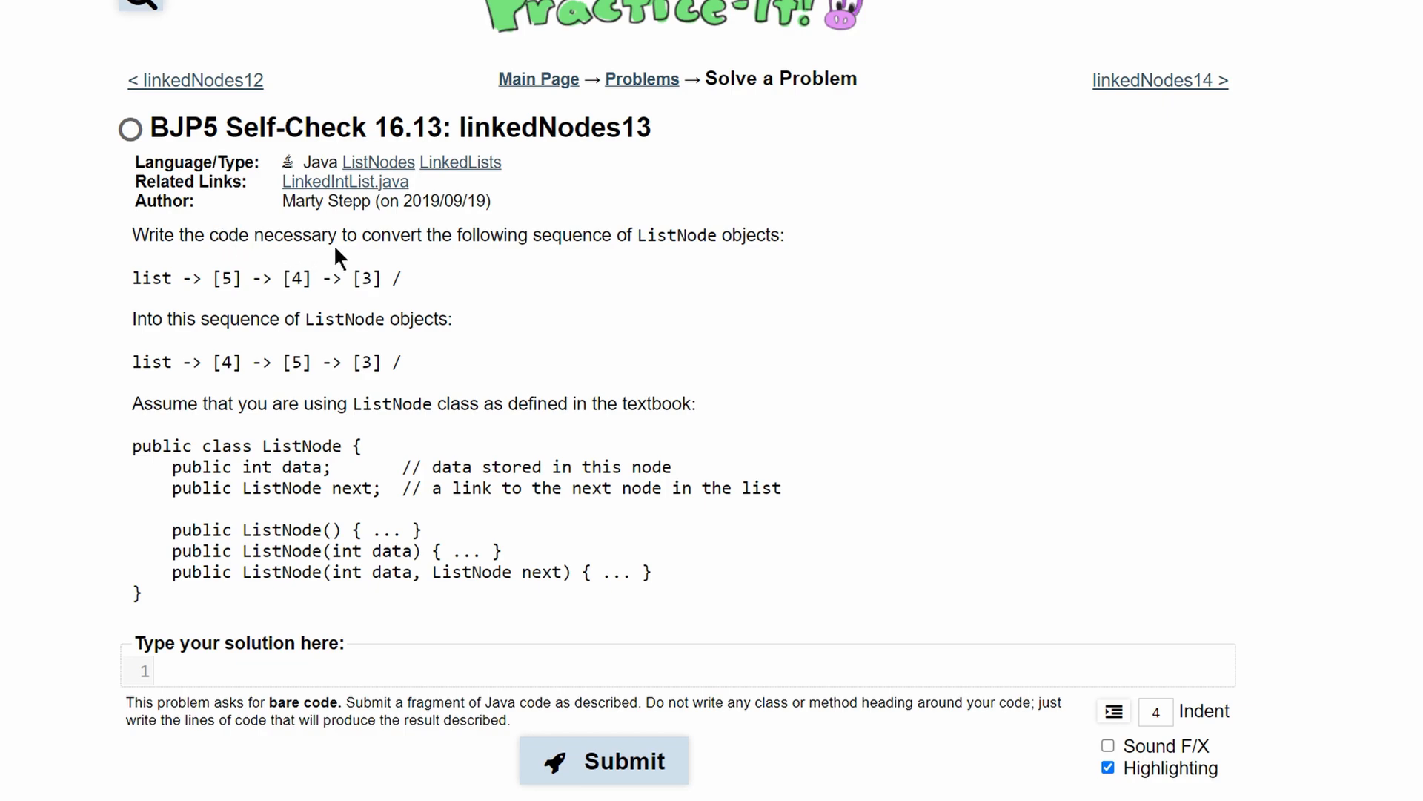
pyautogui.moveTo(511, 254)
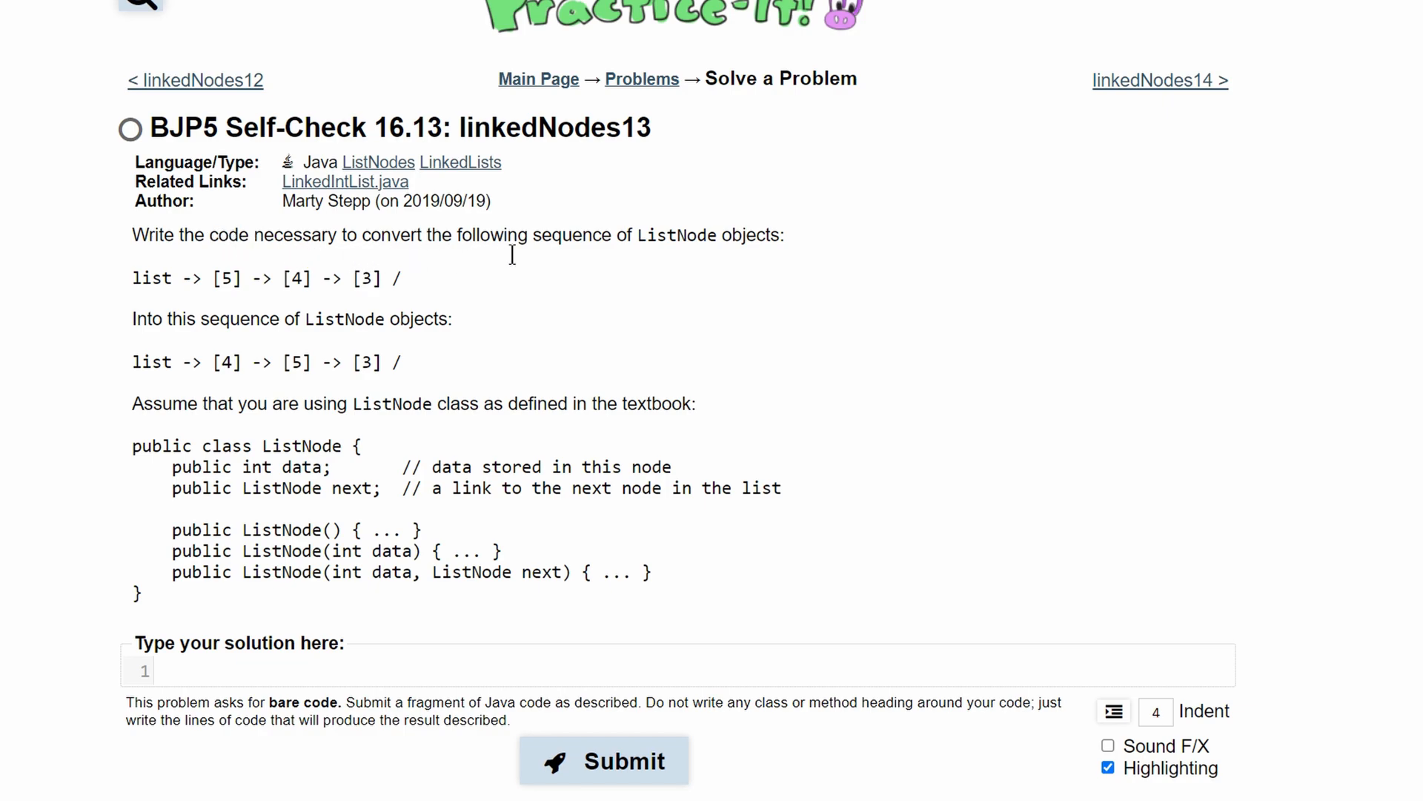
pyautogui.moveTo(147, 286)
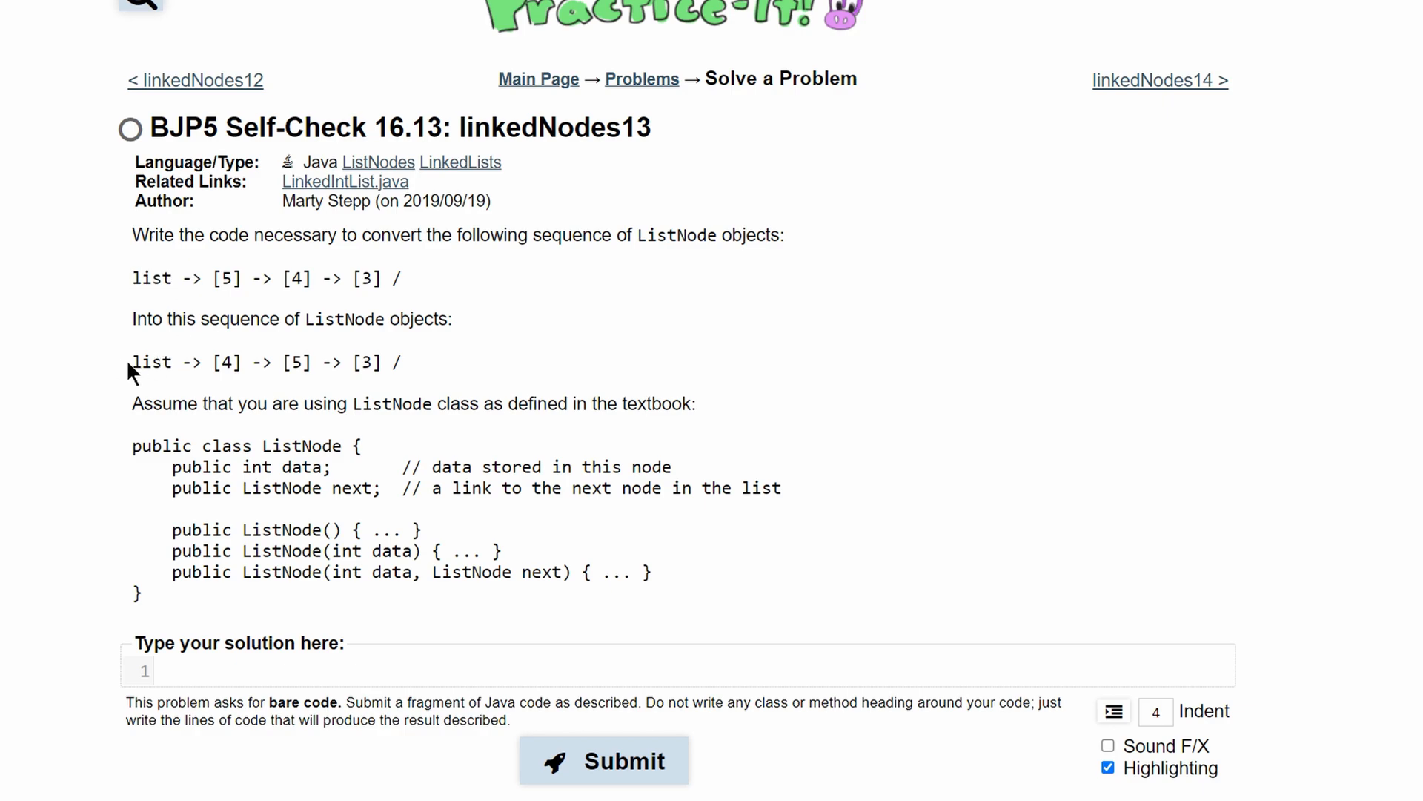
# - Write the first line 'ListNode temp = list;' in the solution editor
pyautogui.doubleClick(151, 362)
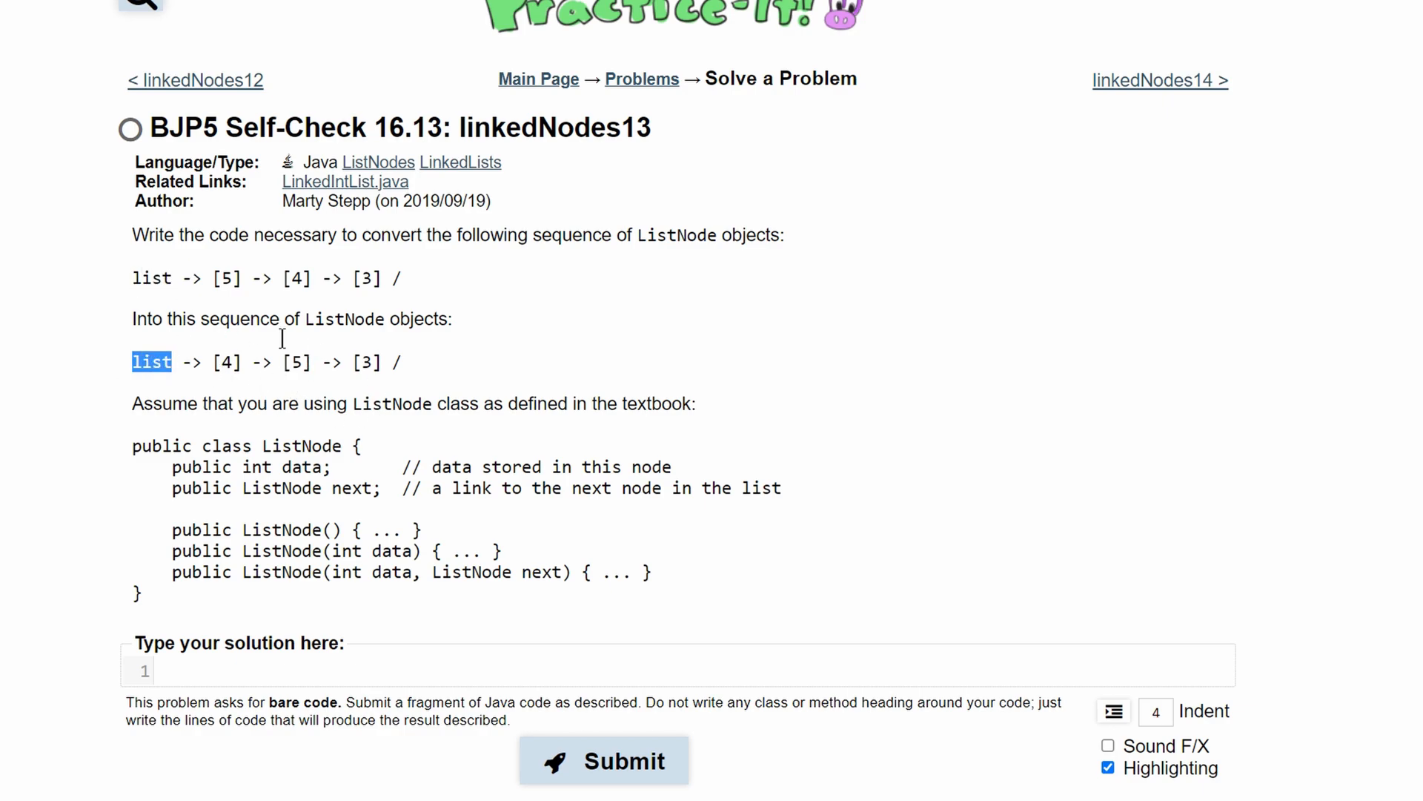
pyautogui.click(604, 761)
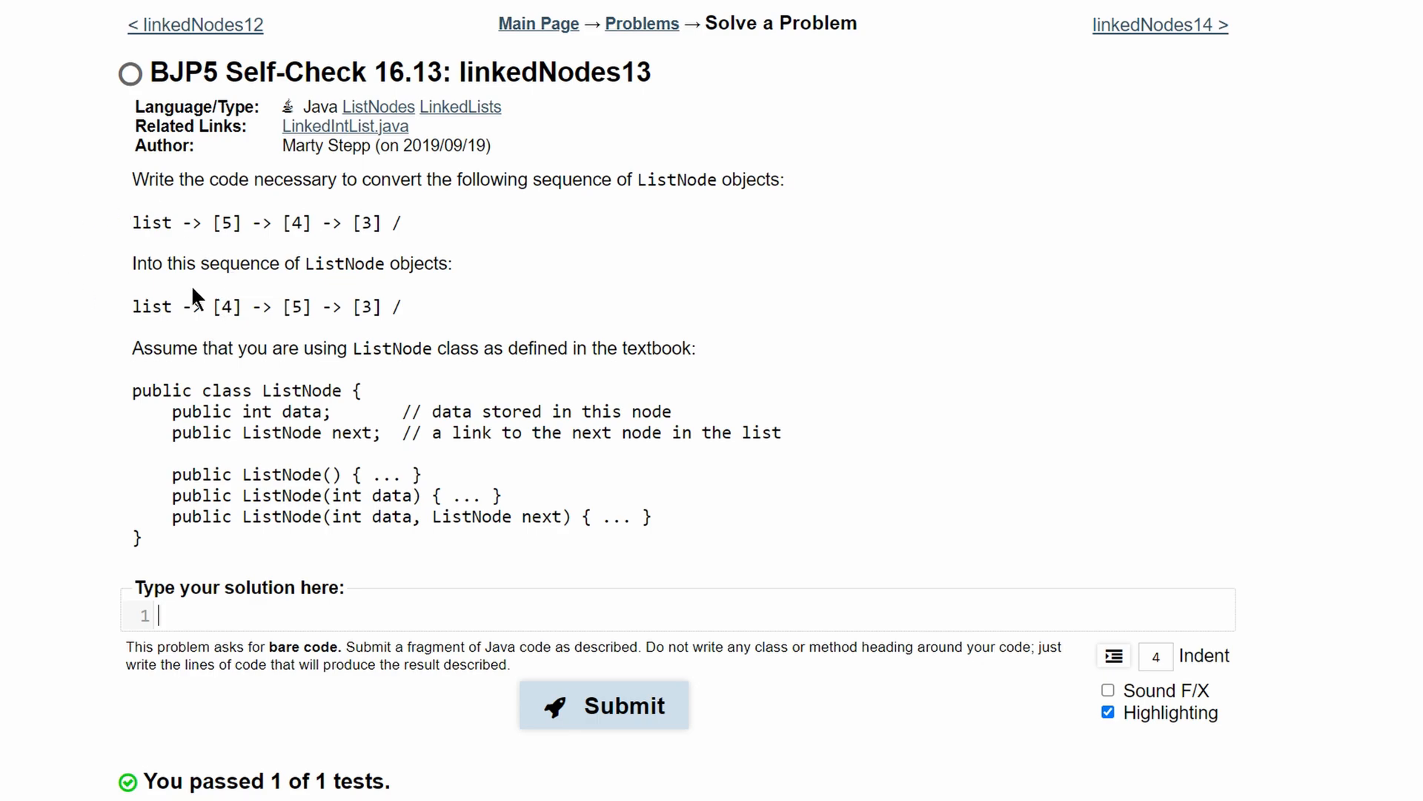
pyautogui.moveTo(248, 308)
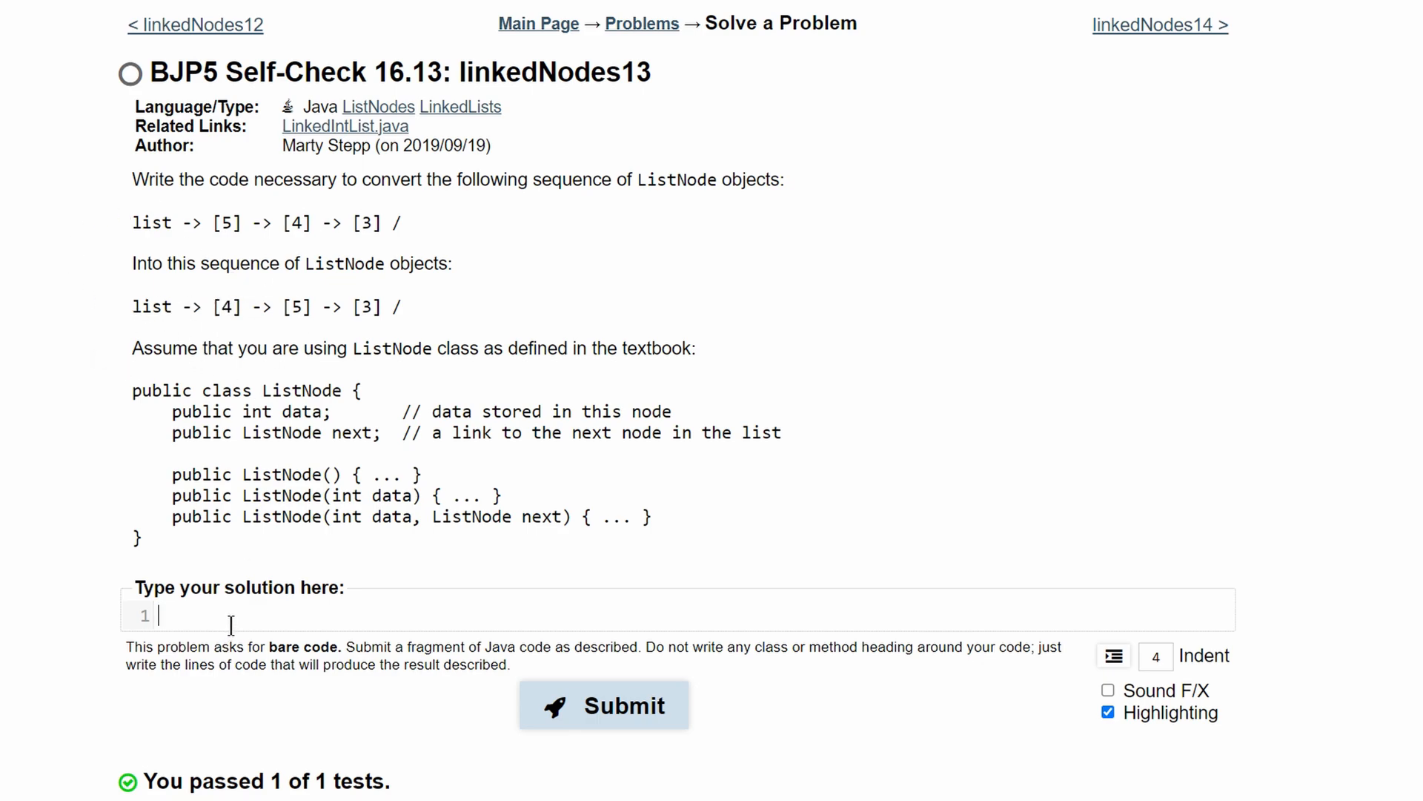
pyautogui.write('Li')
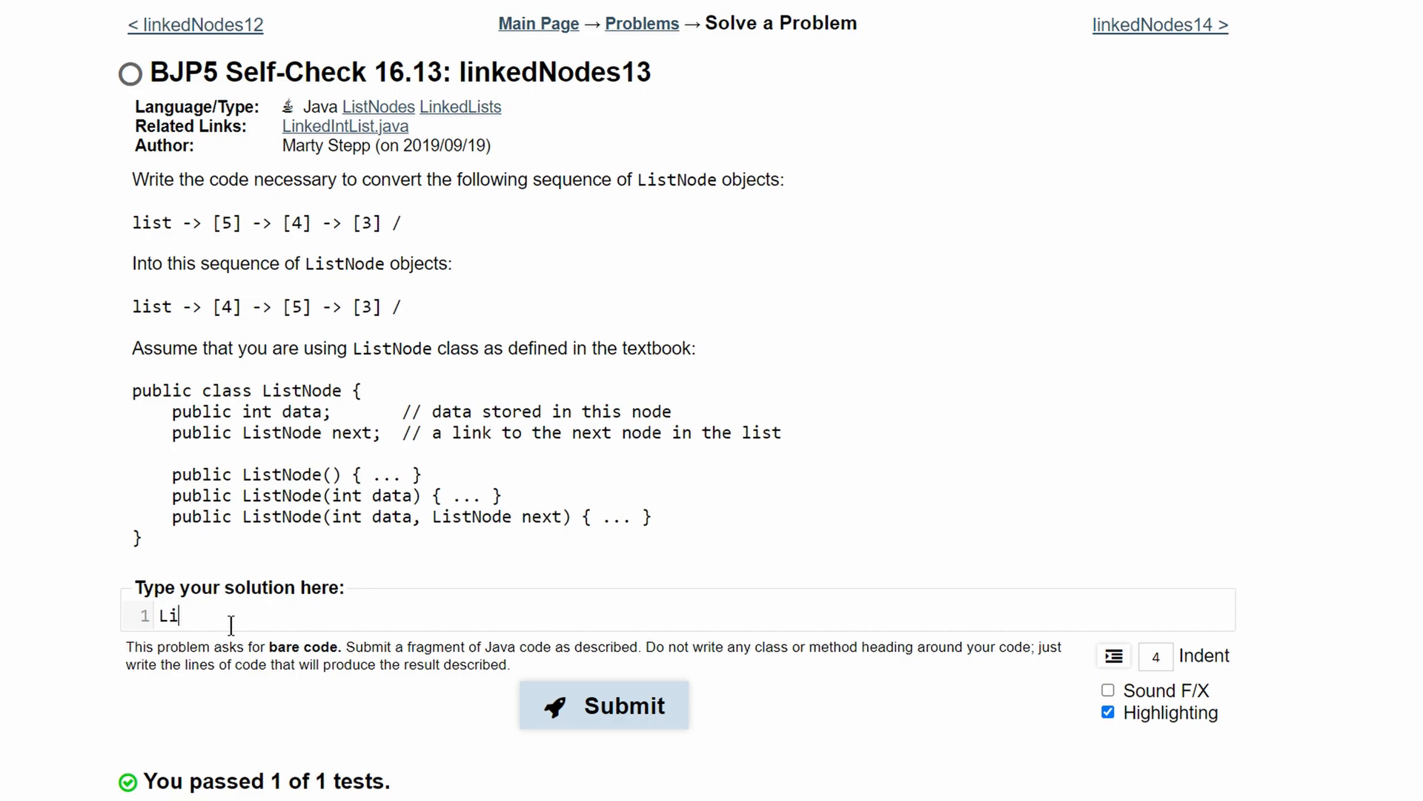
pyautogui.write('stNode te')
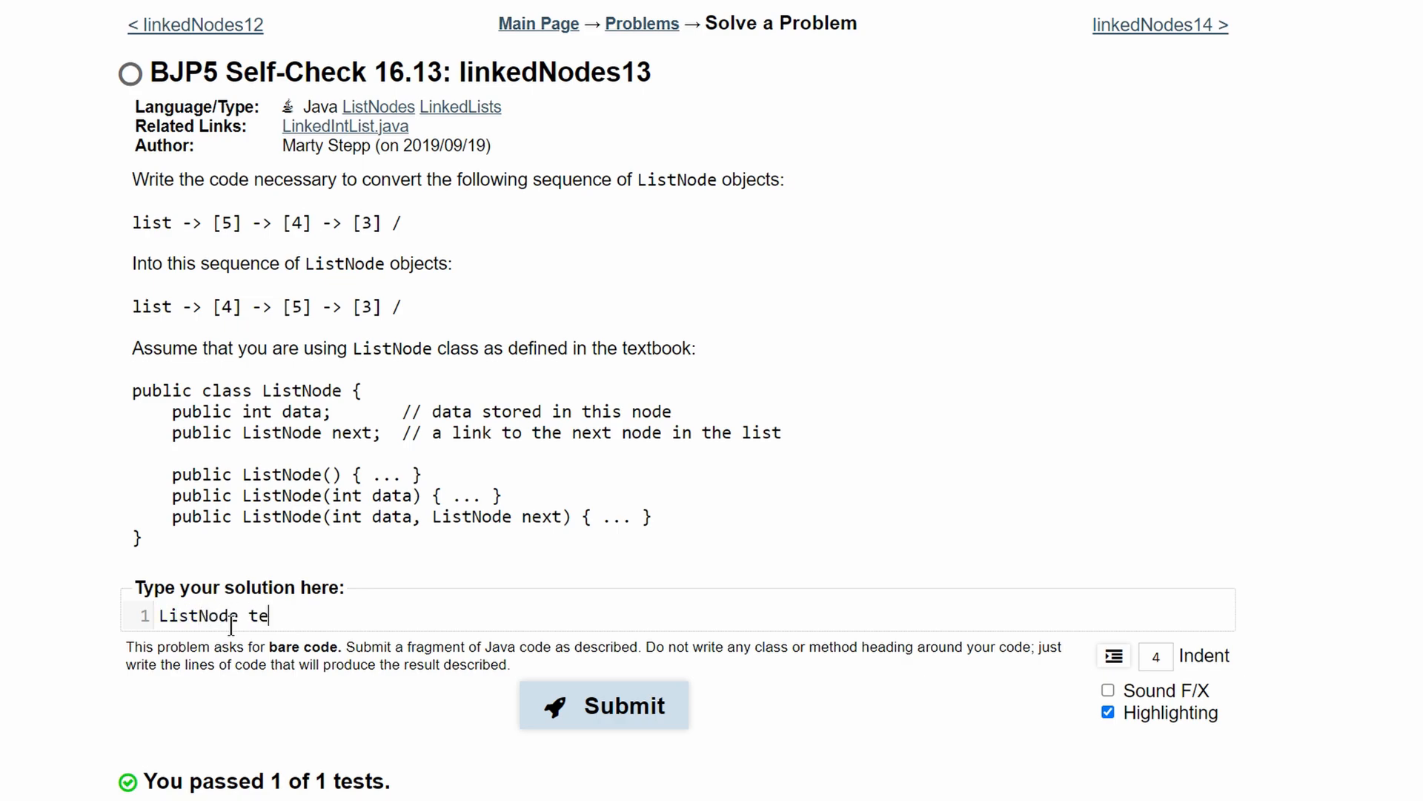
pyautogui.write('mp =')
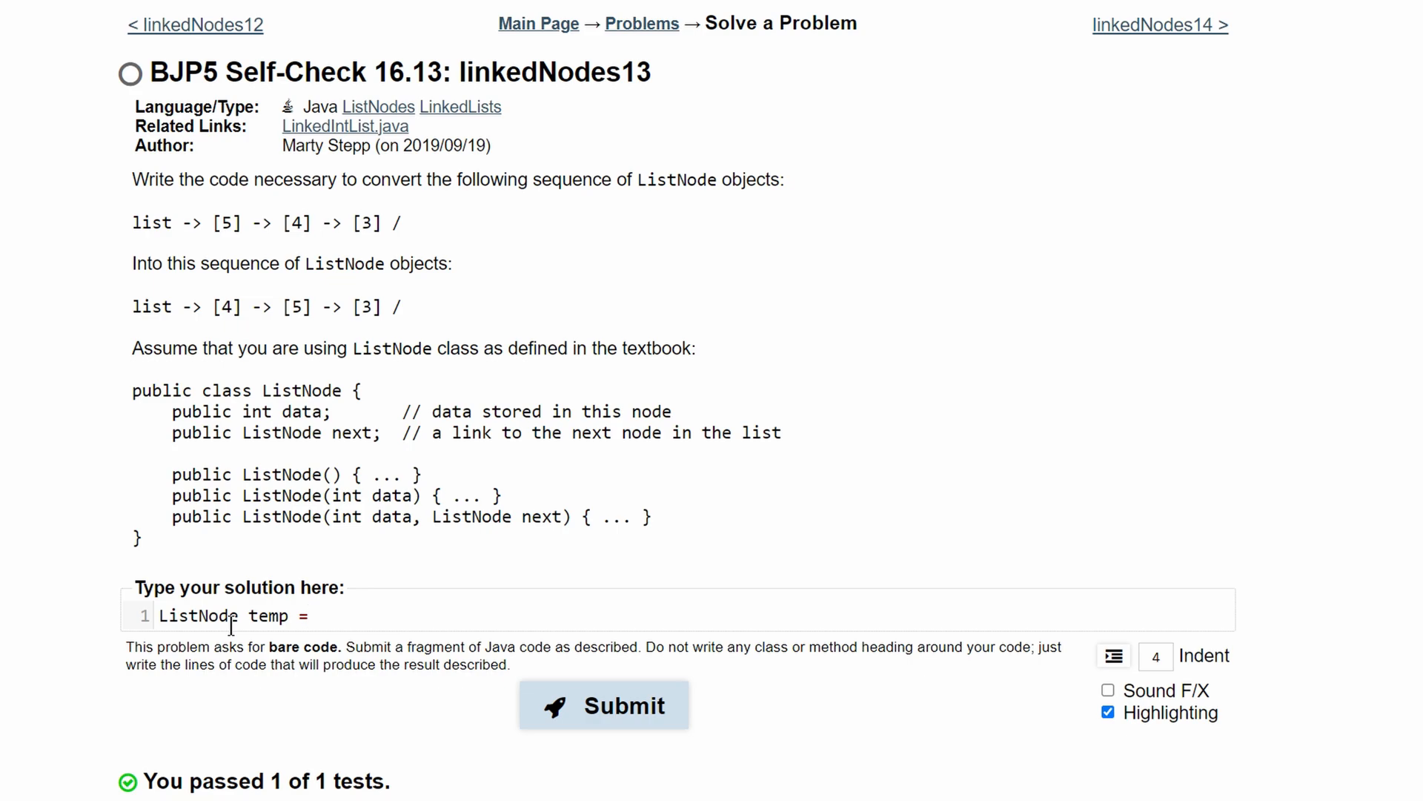
pyautogui.write('list;')
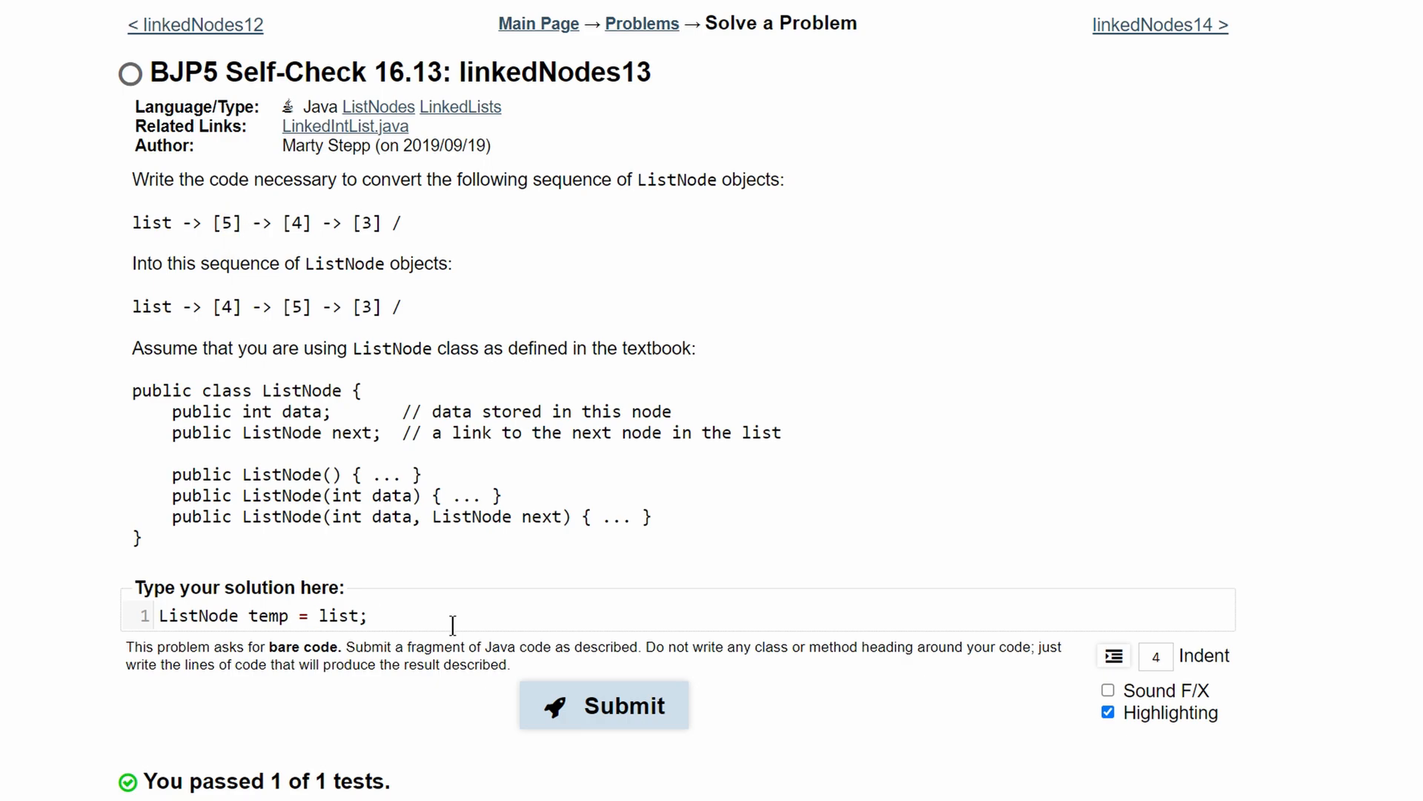
# - Annotate it with the comment '//temp: 5,/' and check the target sequence in the problem text
pyautogui.write('//temp:')
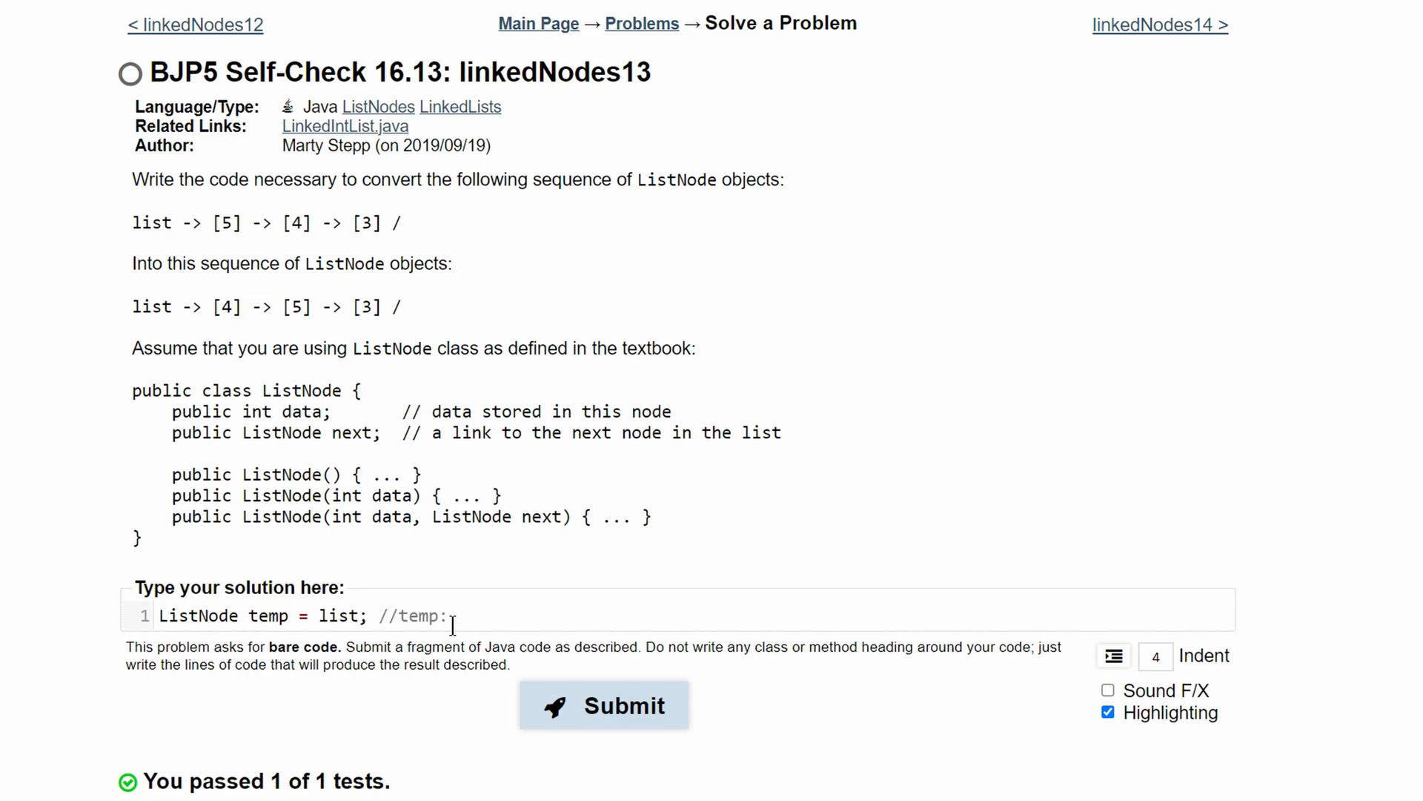
pyautogui.write('5,/')
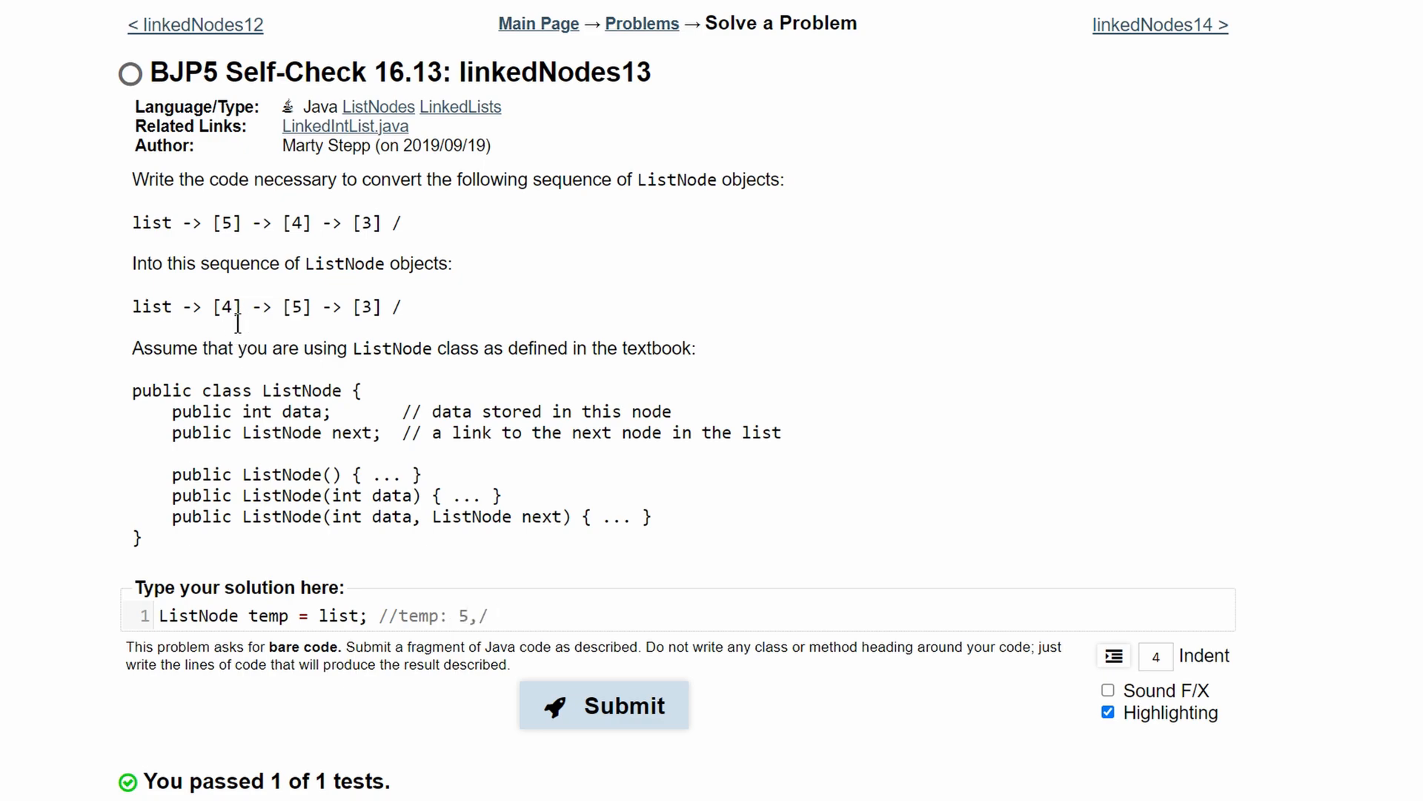
pyautogui.doubleClick(372, 305)
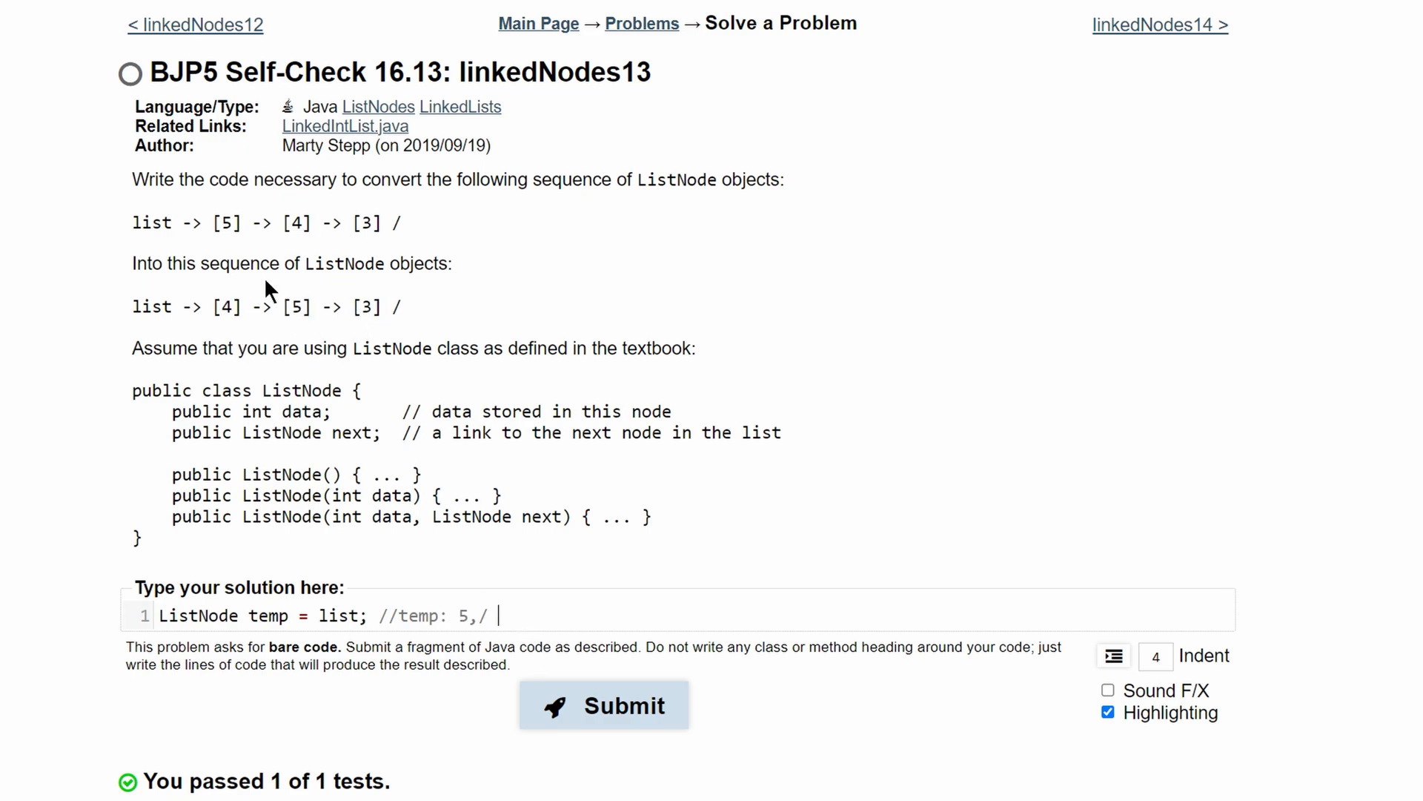
pyautogui.doubleClick(225, 305)
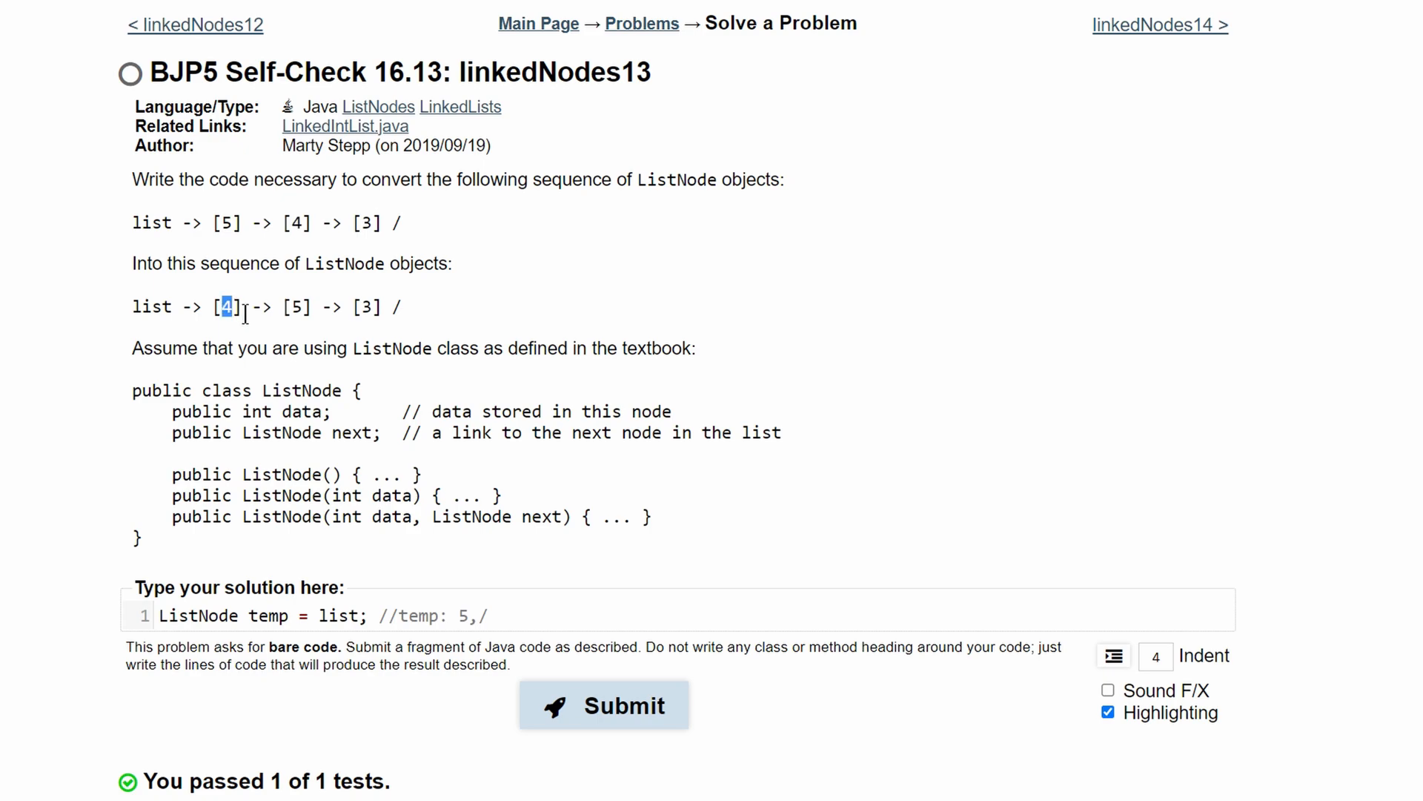
pyautogui.moveTo(240, 345)
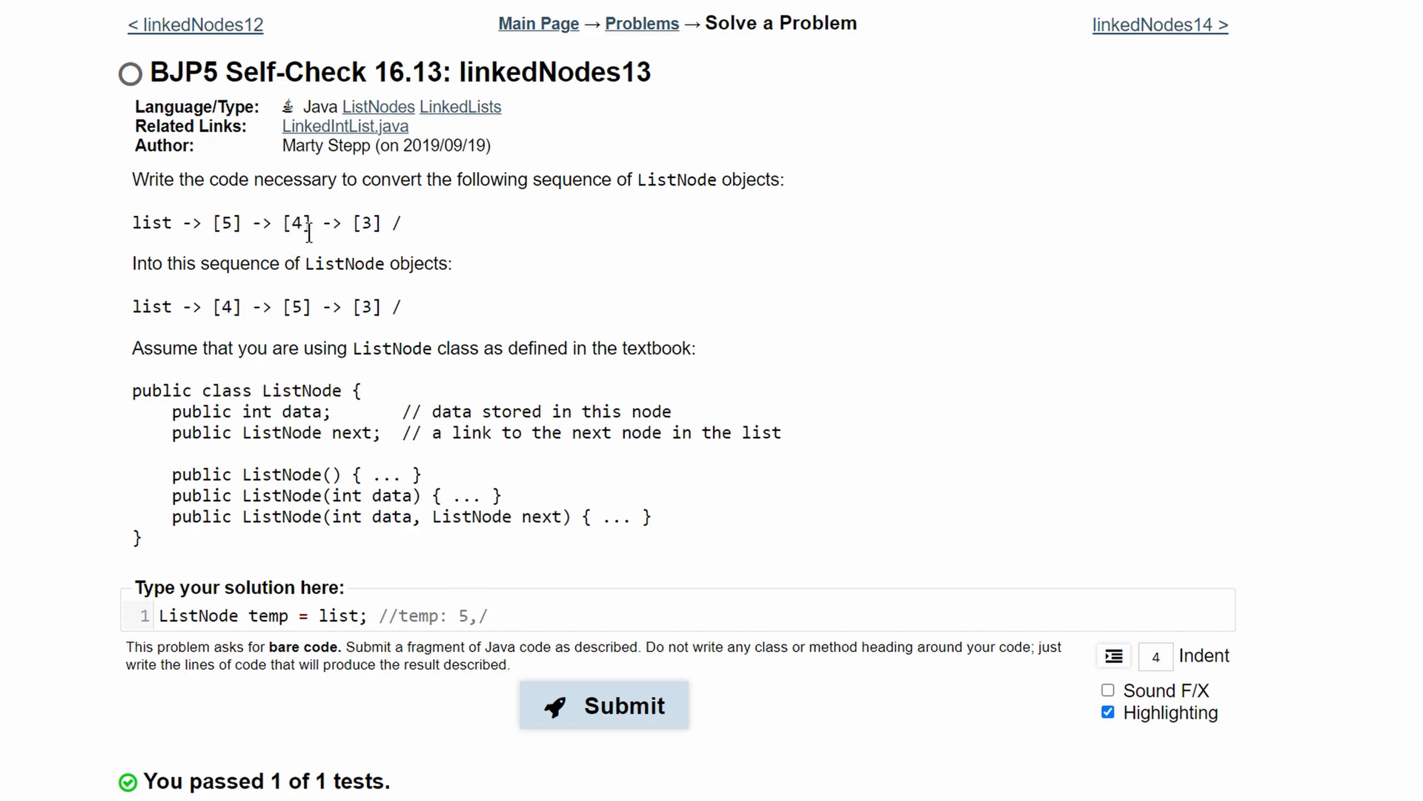
pyautogui.doubleClick(295, 224)
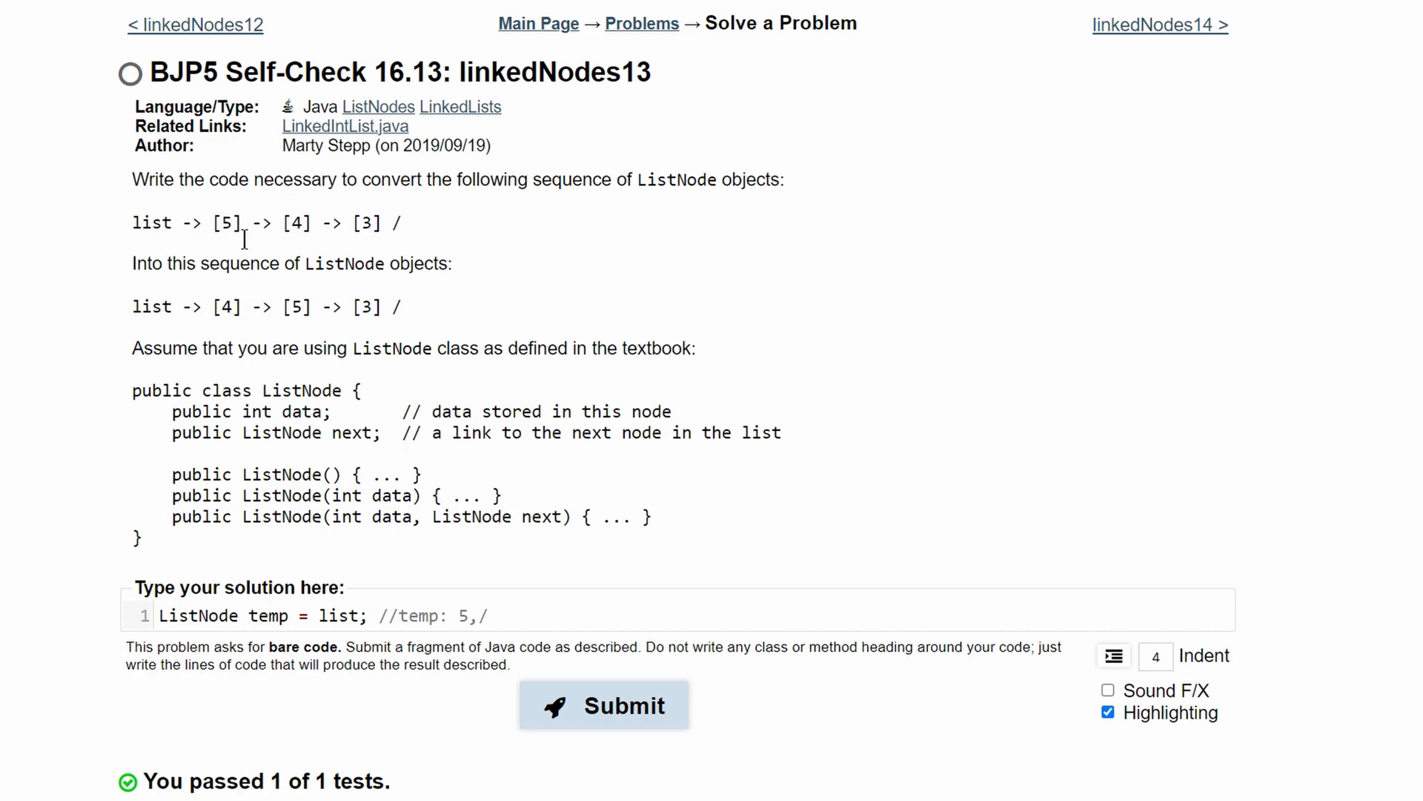
pyautogui.click(498, 616)
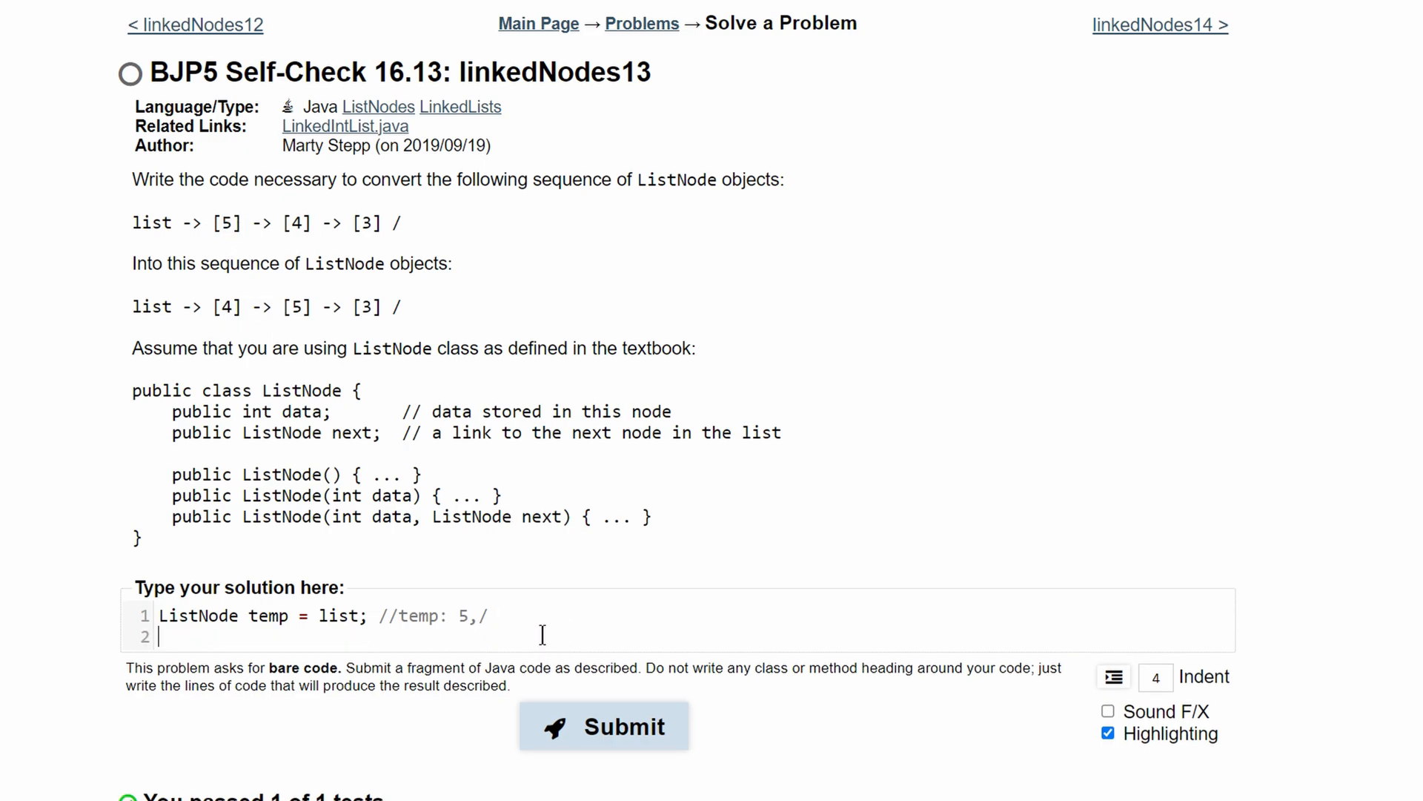
# - Write the second line 'list=list.next;' with the comment '//list: 4, 3'
pyautogui.write('list=li')
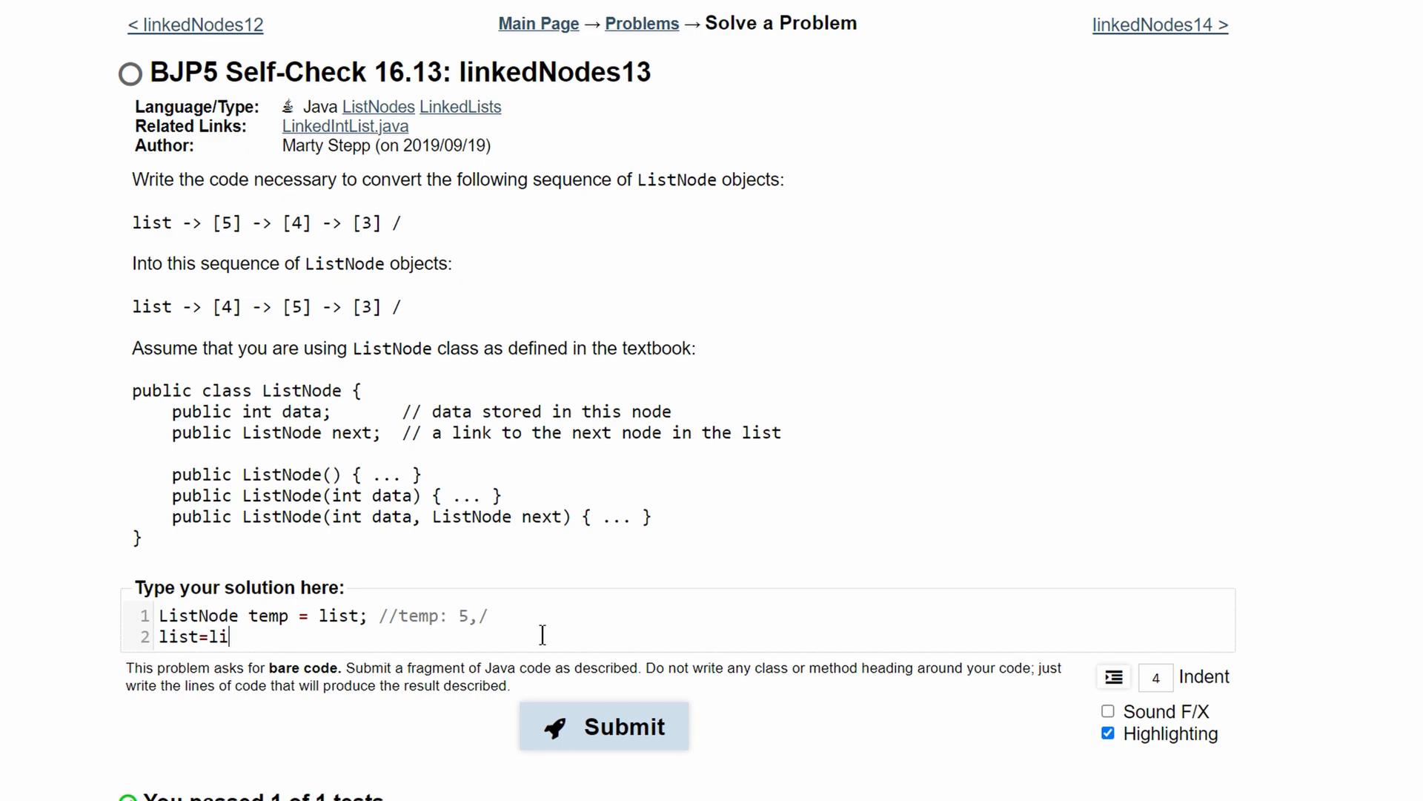
pyautogui.write('st.next;')
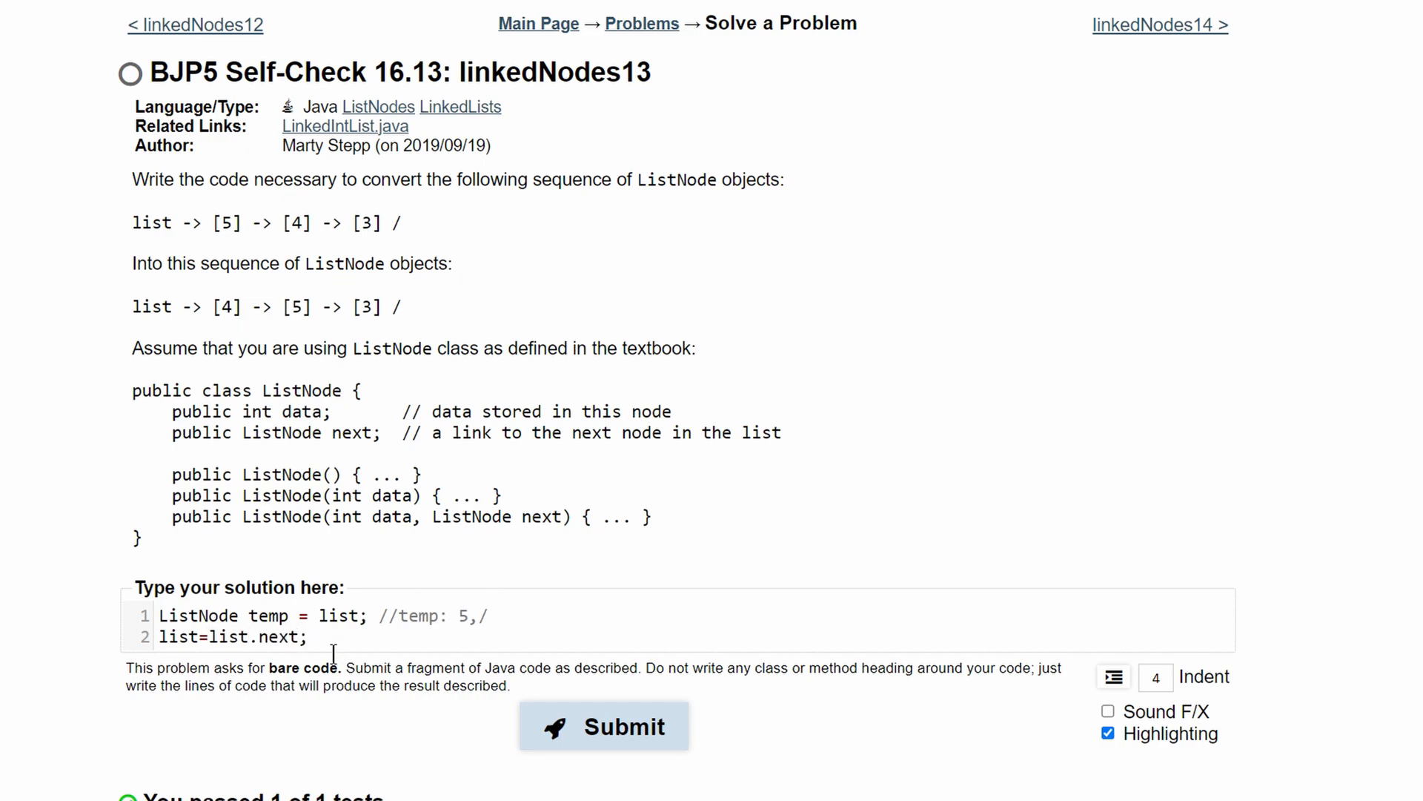
pyautogui.doubleClick(169, 637)
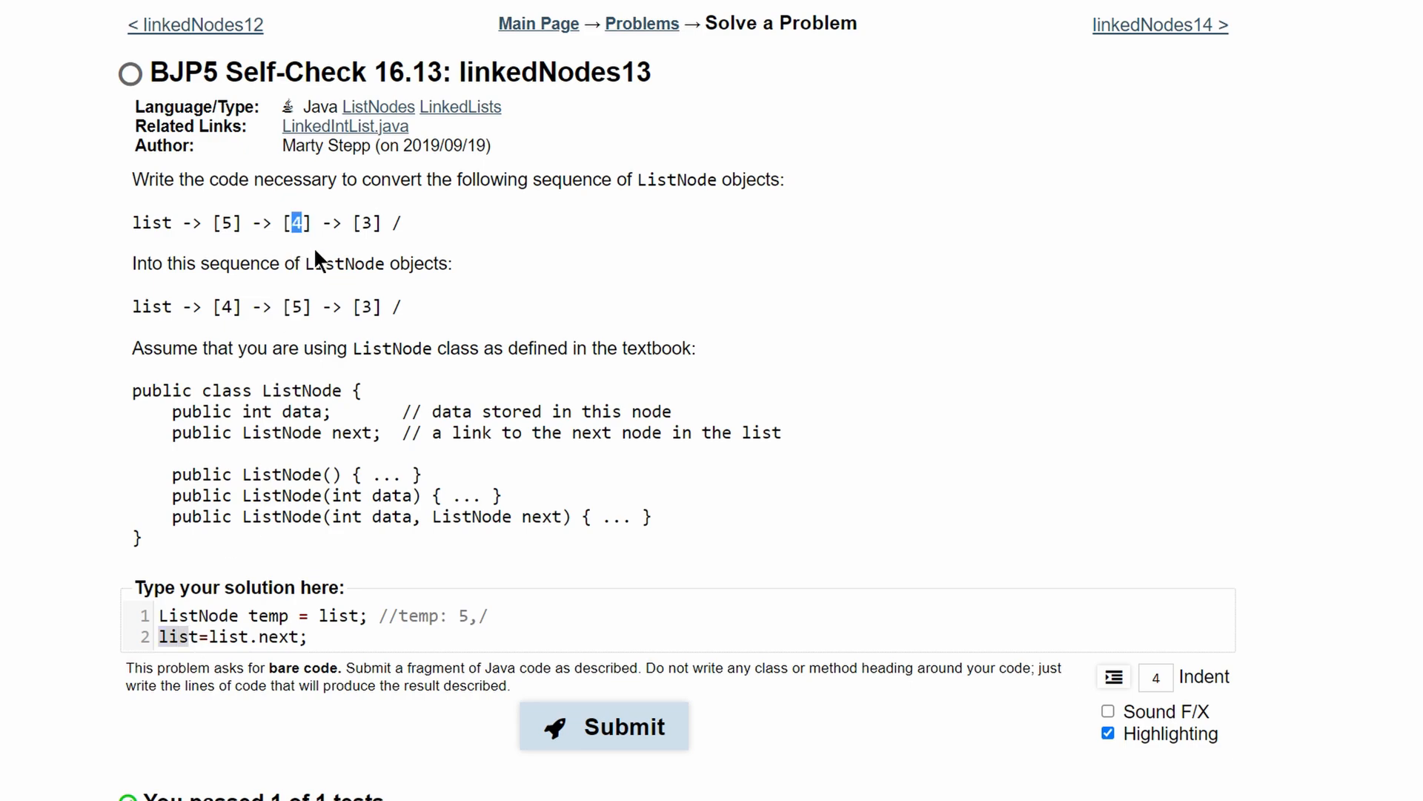
pyautogui.moveTo(292, 257)
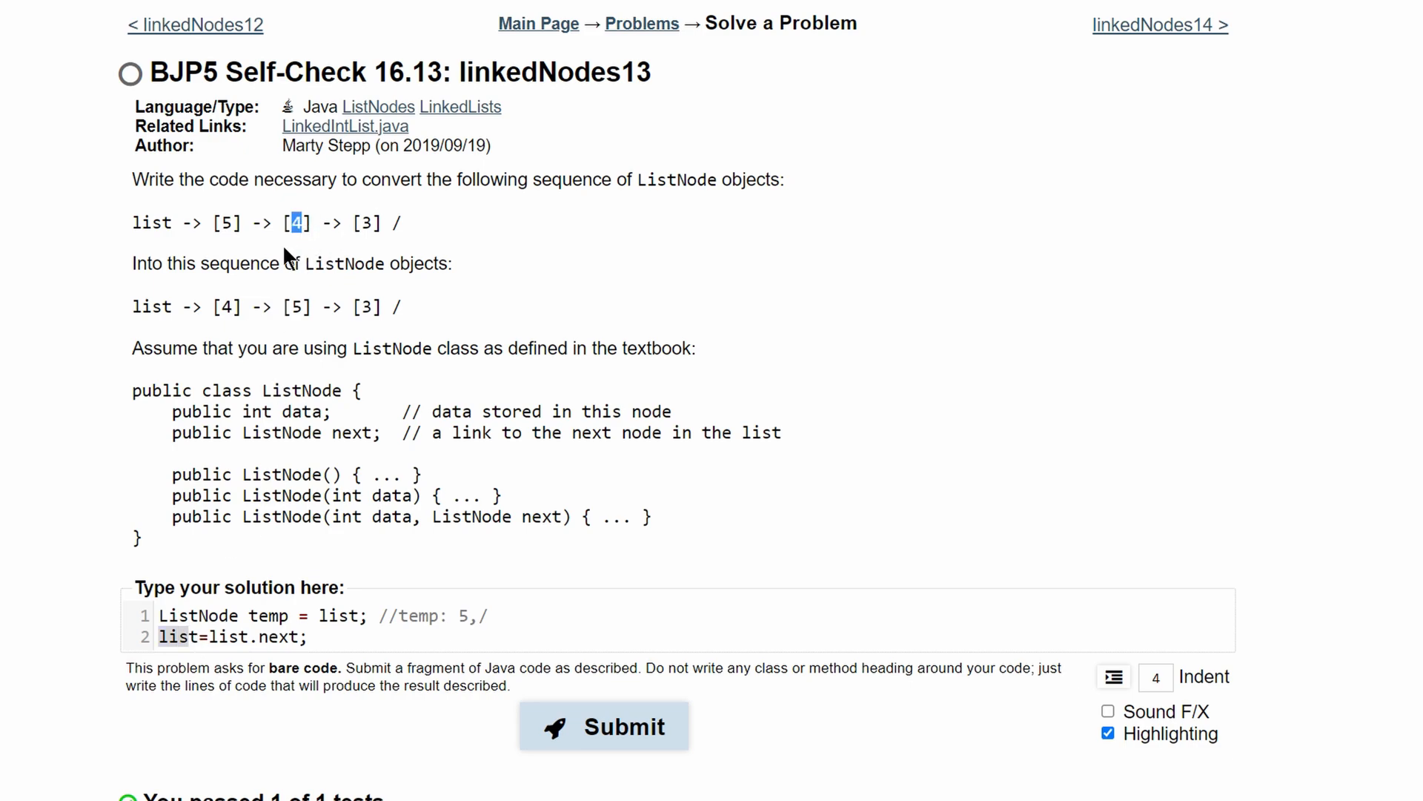
pyautogui.write('//')
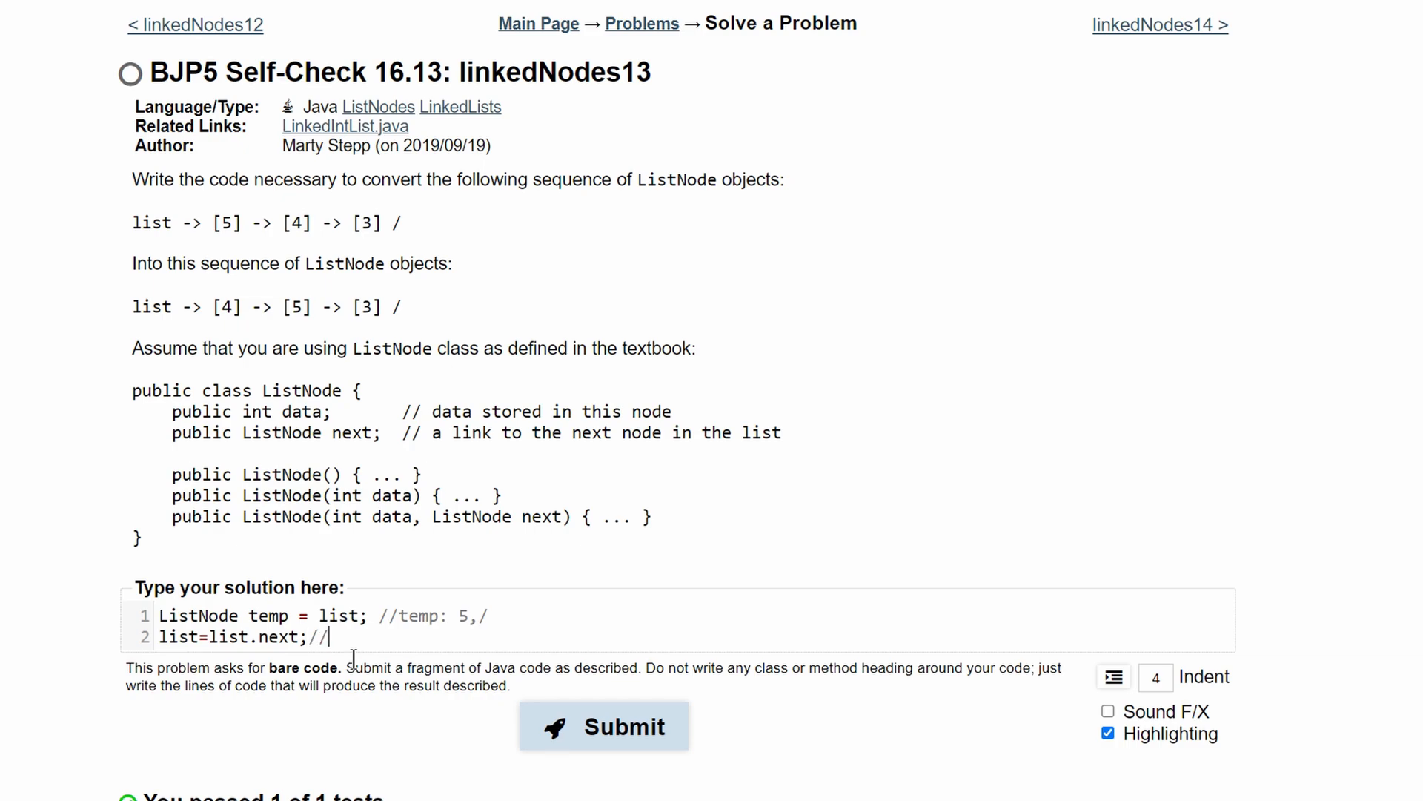
pyautogui.write('list:')
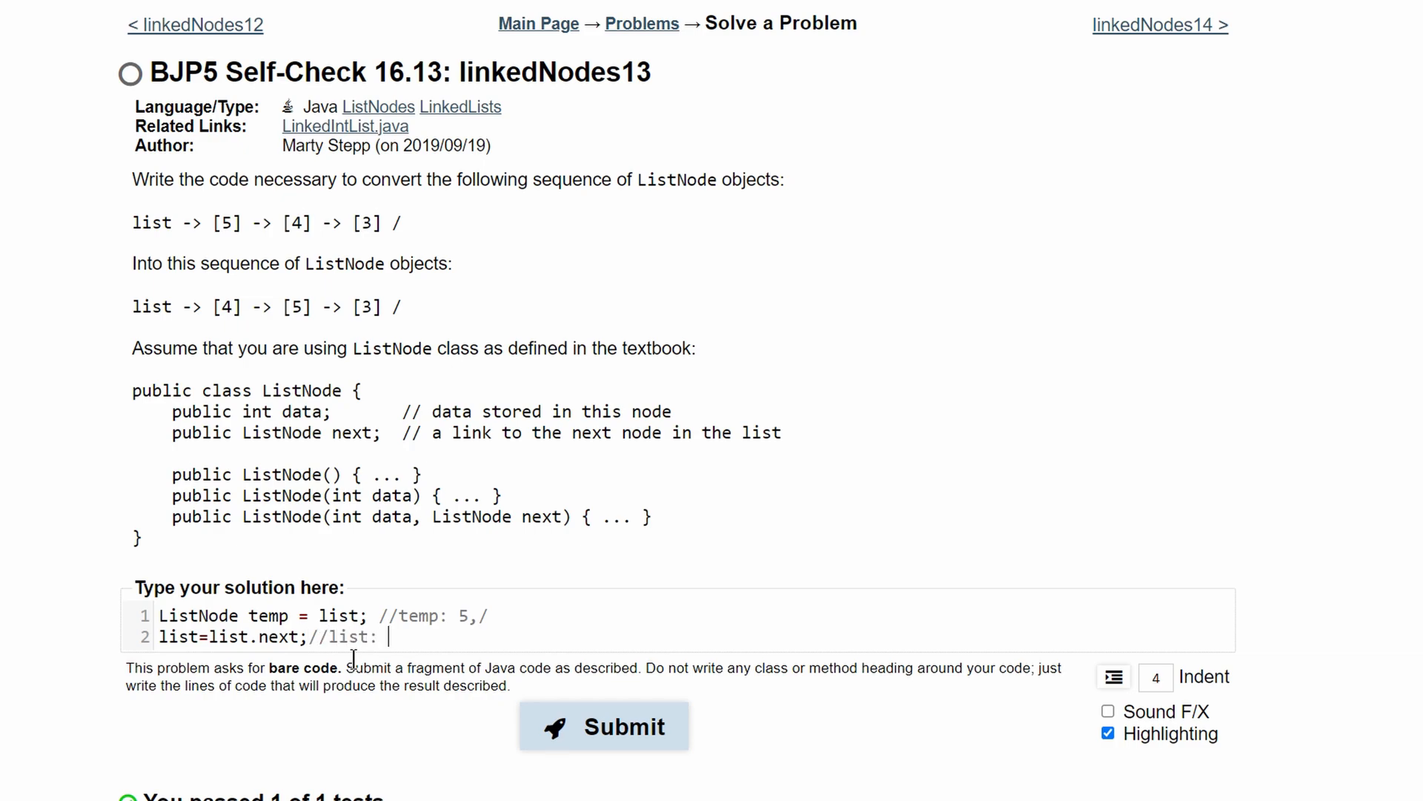
pyautogui.write('4, 3, /')
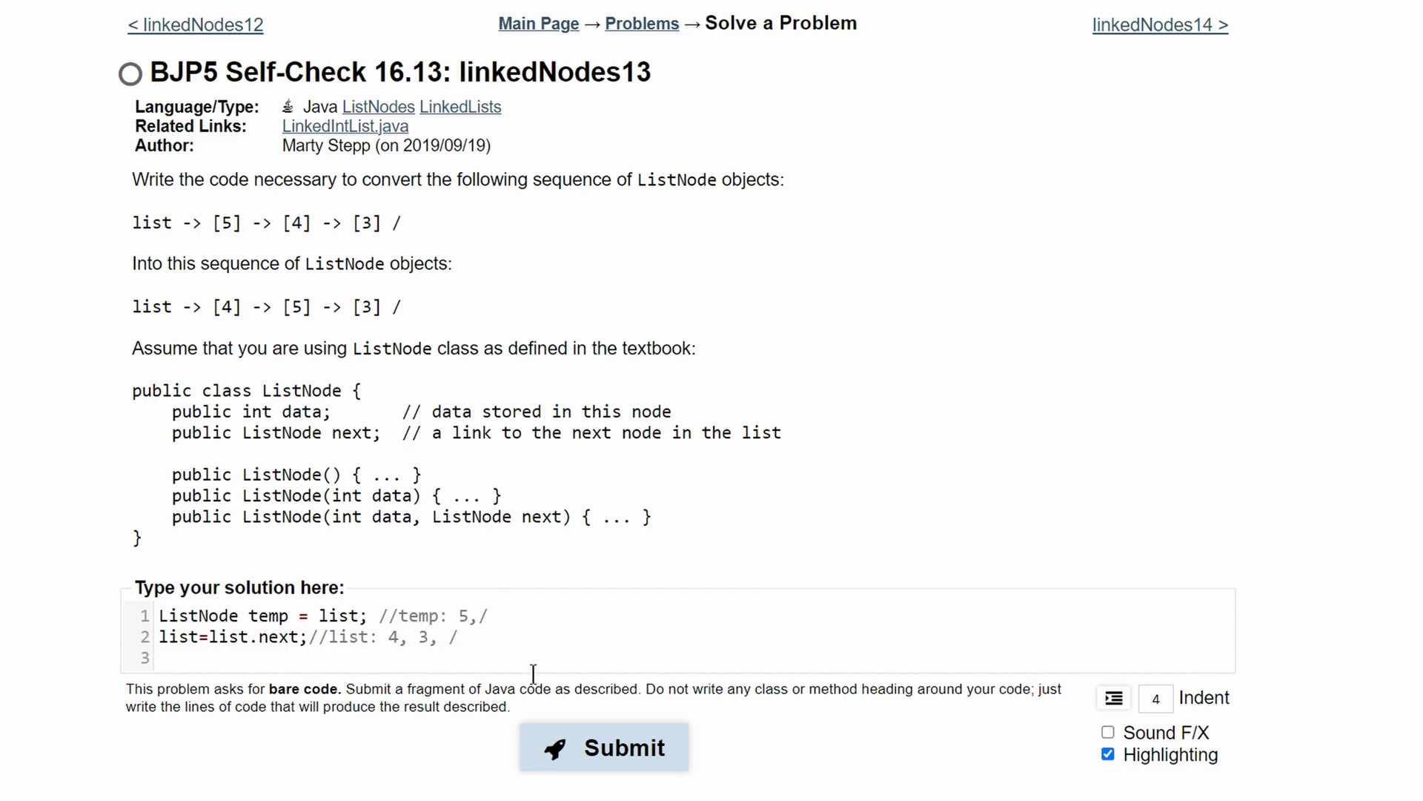
# - Review the target sequence 4, 5, 3 in the problem text and move to the empty third line
pyautogui.doubleClick(391, 636)
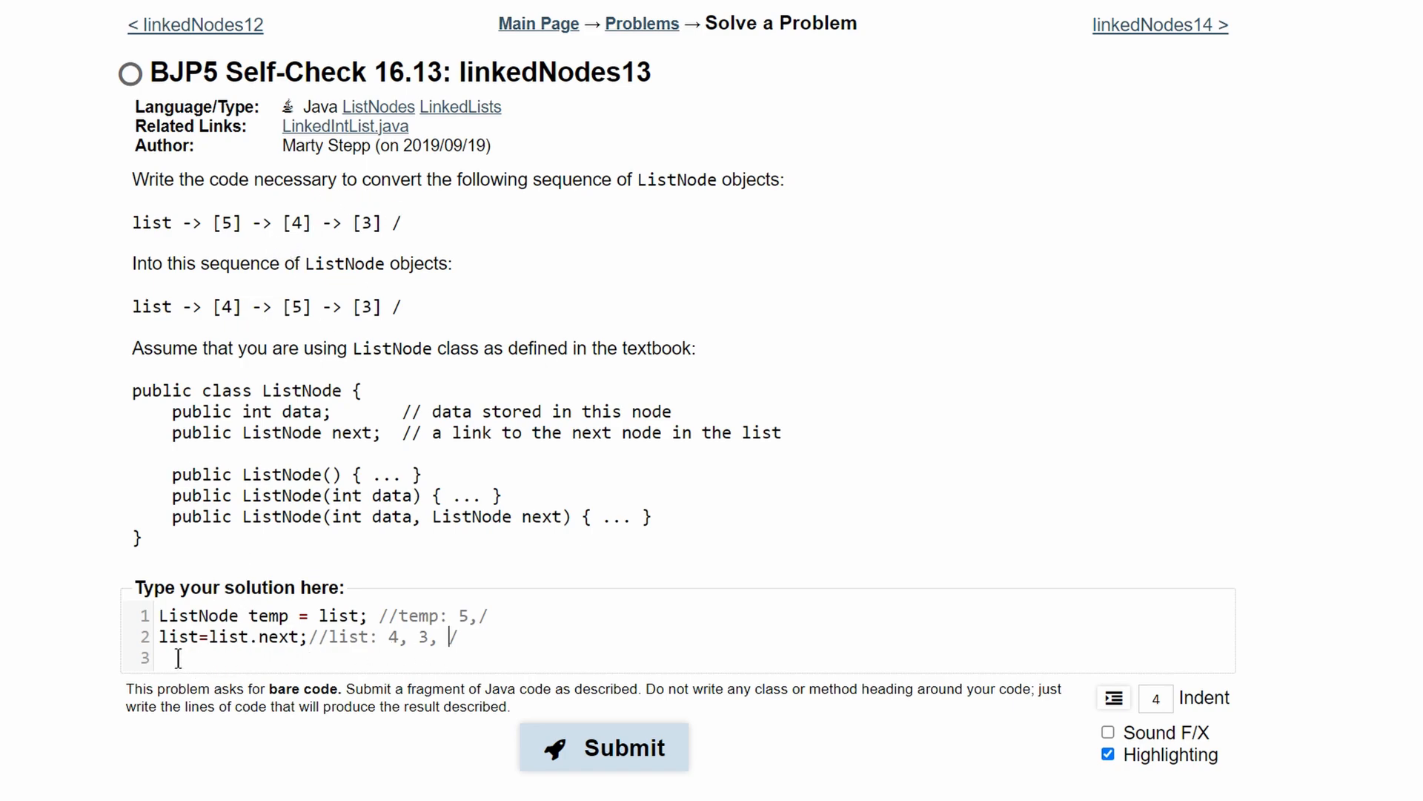
pyautogui.doubleClick(245, 636)
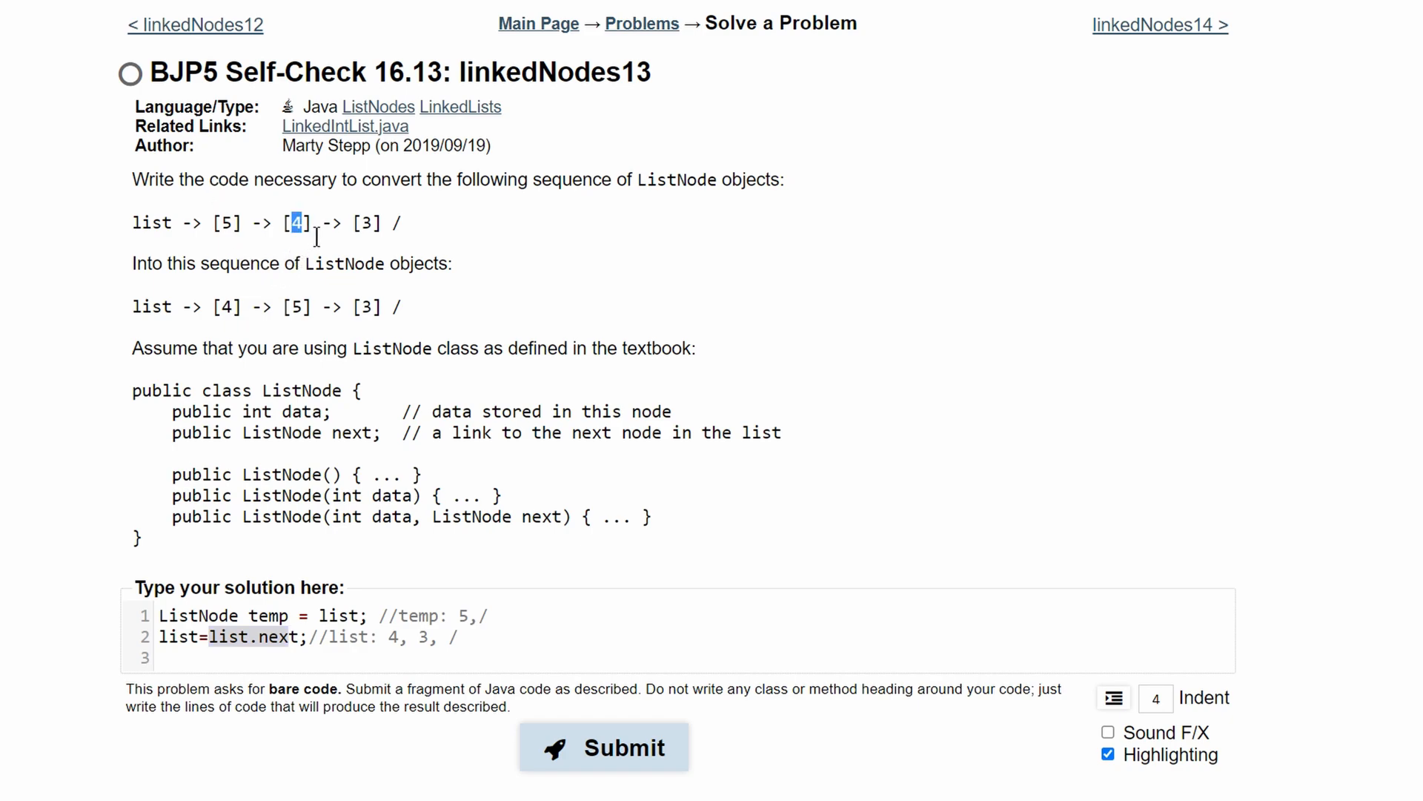
pyautogui.moveTo(234, 254)
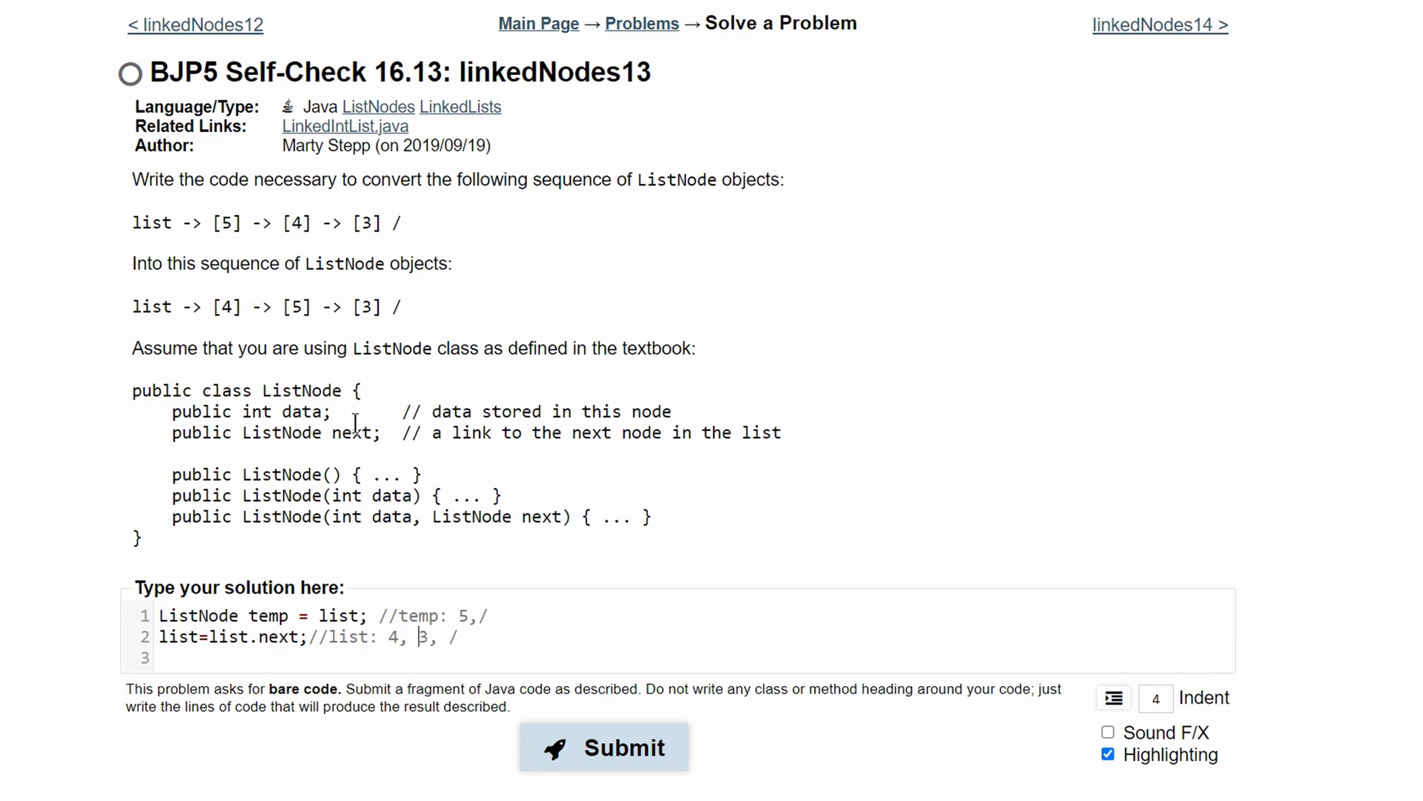
pyautogui.moveTo(209, 305); pyautogui.dragTo(391, 306)
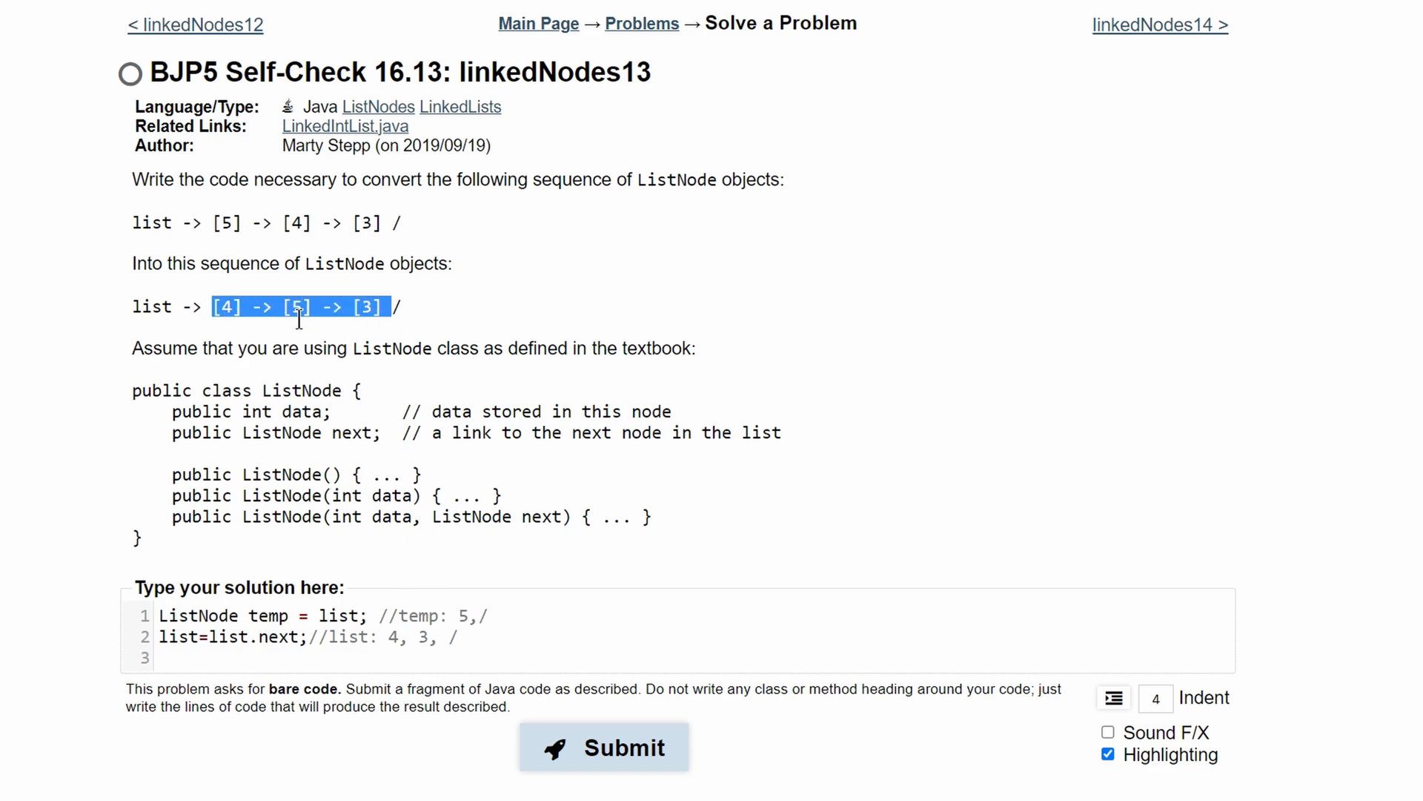
pyautogui.click(463, 614)
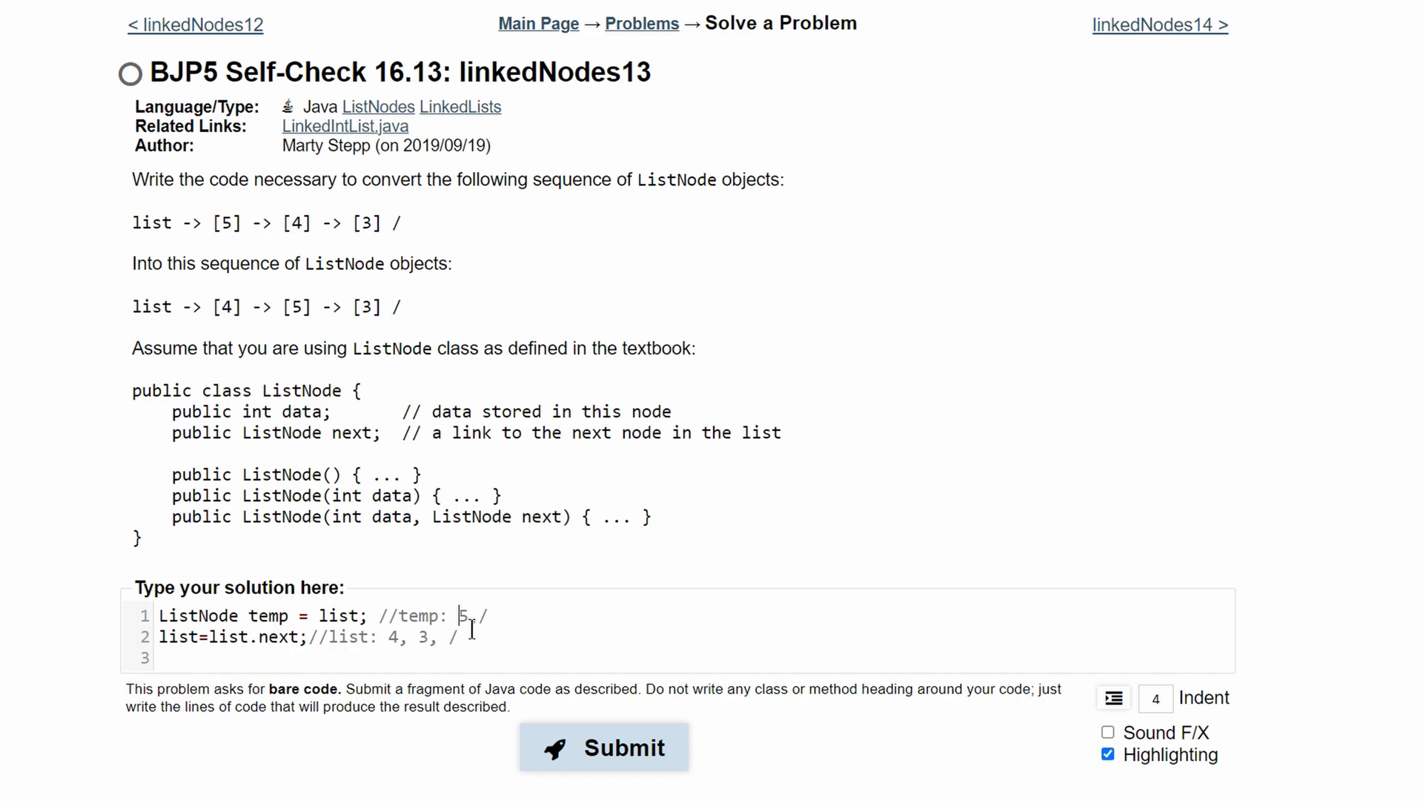
pyautogui.doubleClick(423, 636)
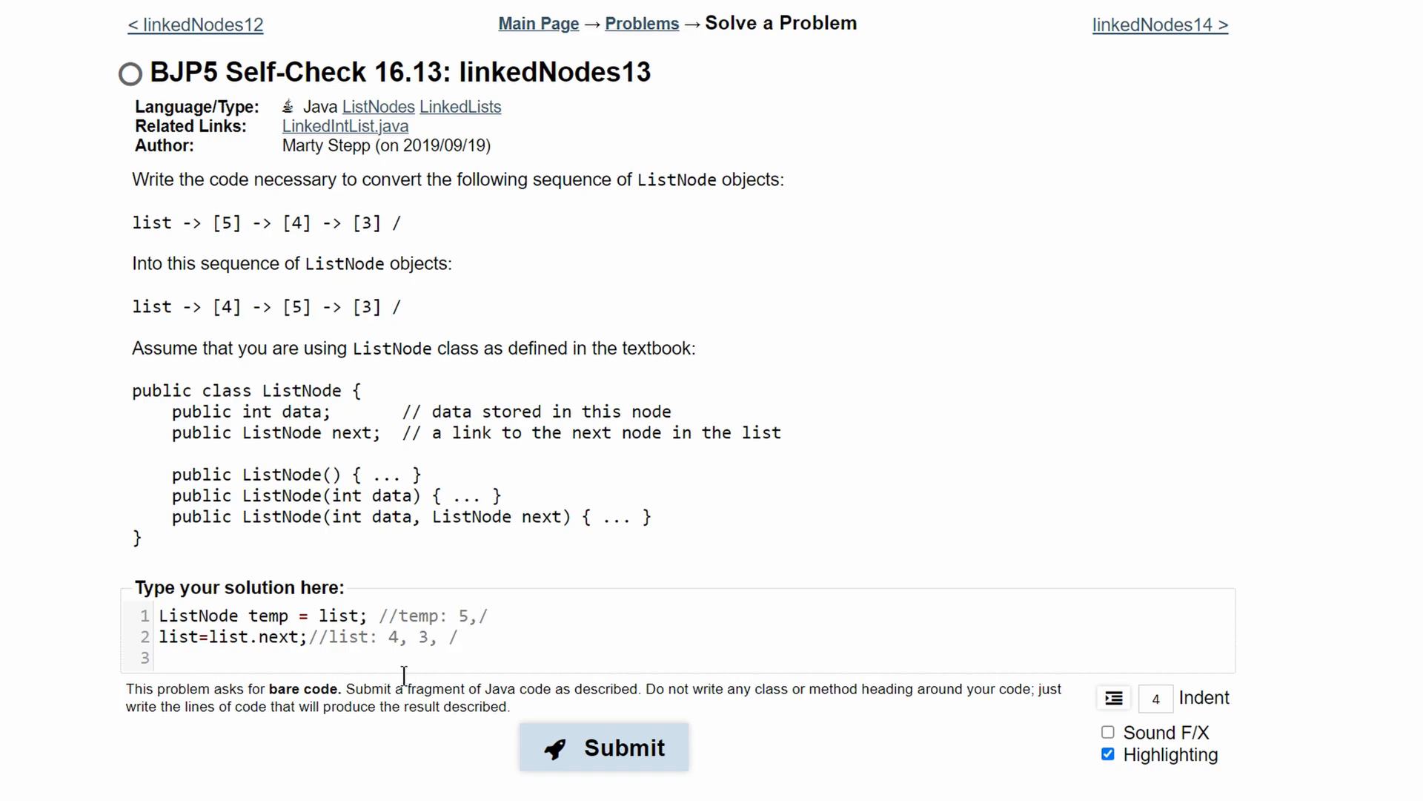
pyautogui.doubleClick(422, 636)
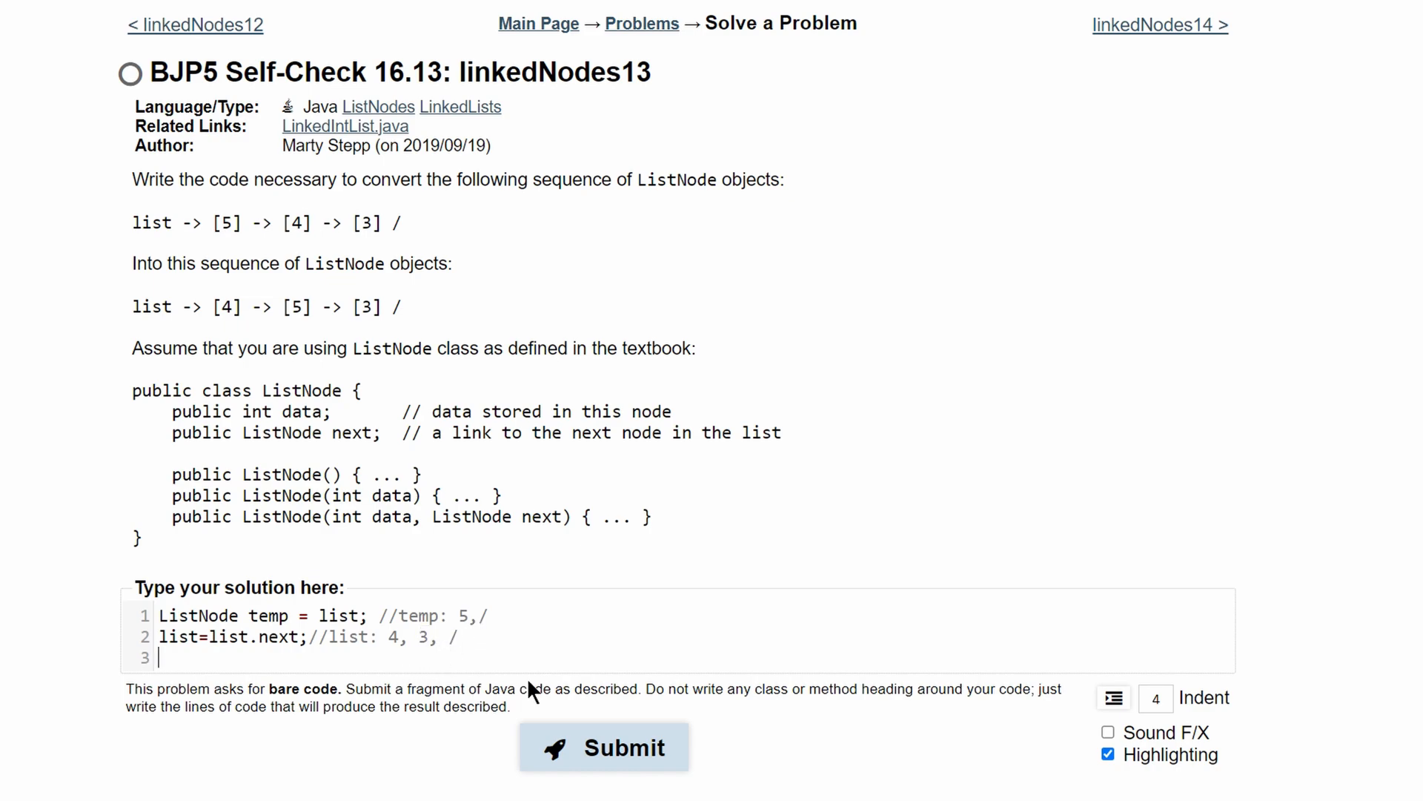
# - Write the third line 'temp.next=list.next;'
pyautogui.write('temp.ne')
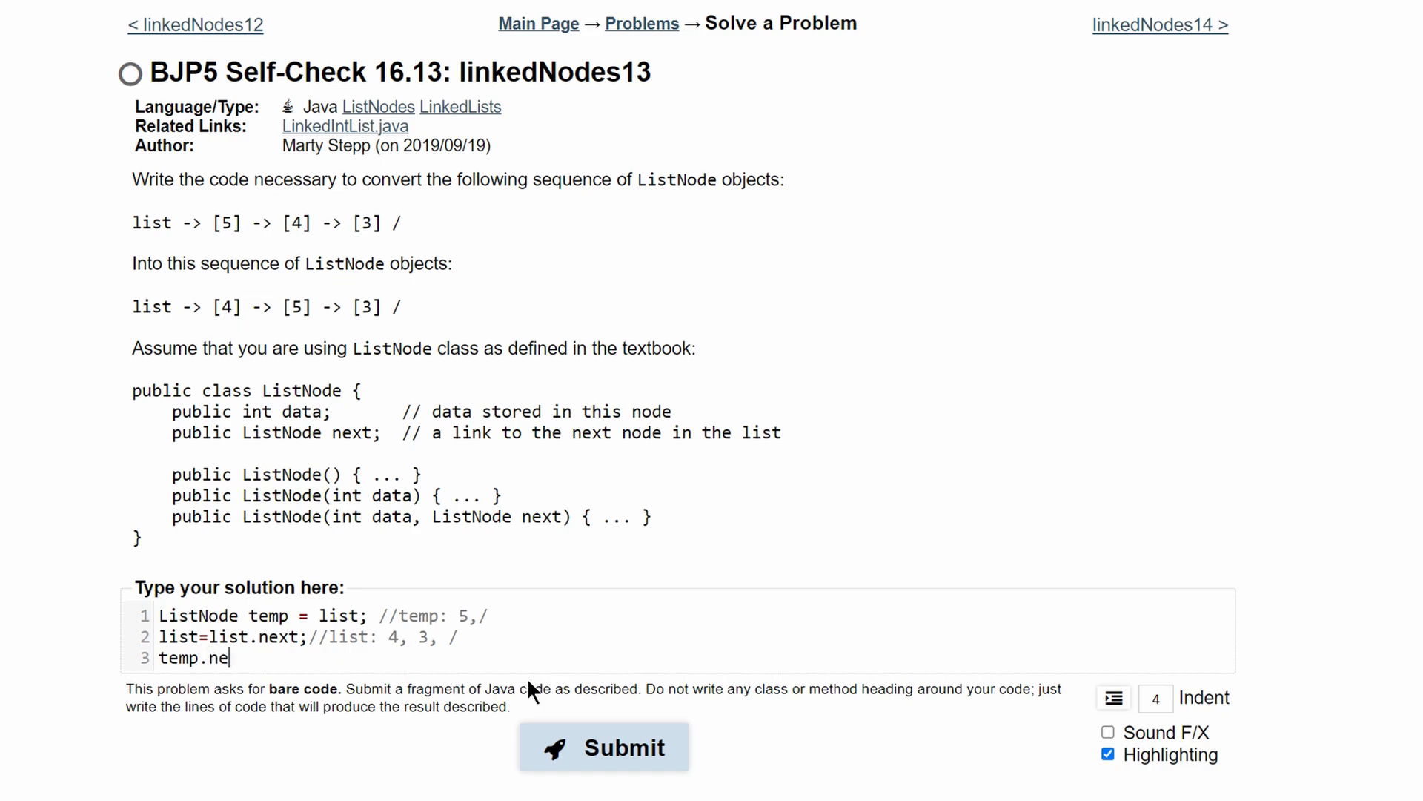
pyautogui.write('xt')
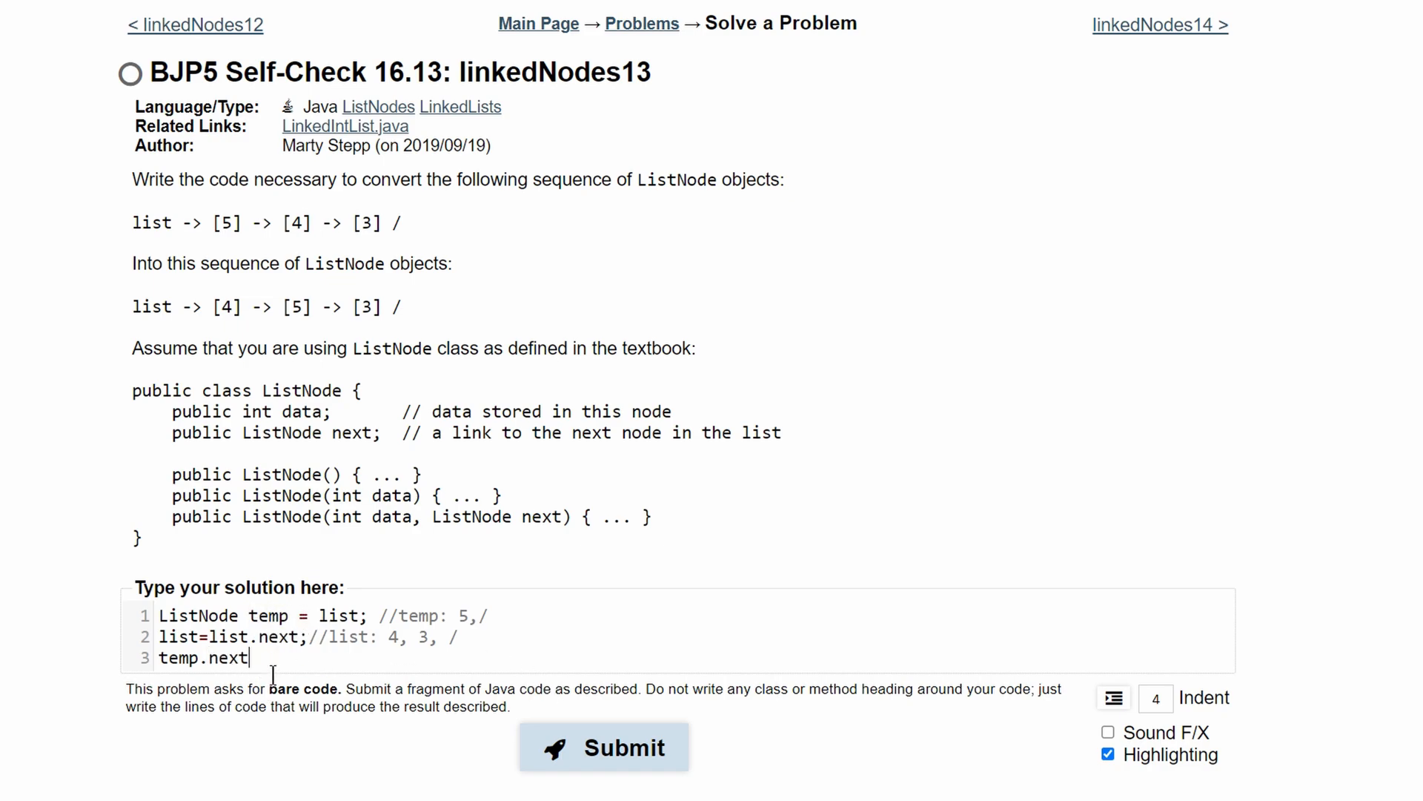
pyautogui.write('=')
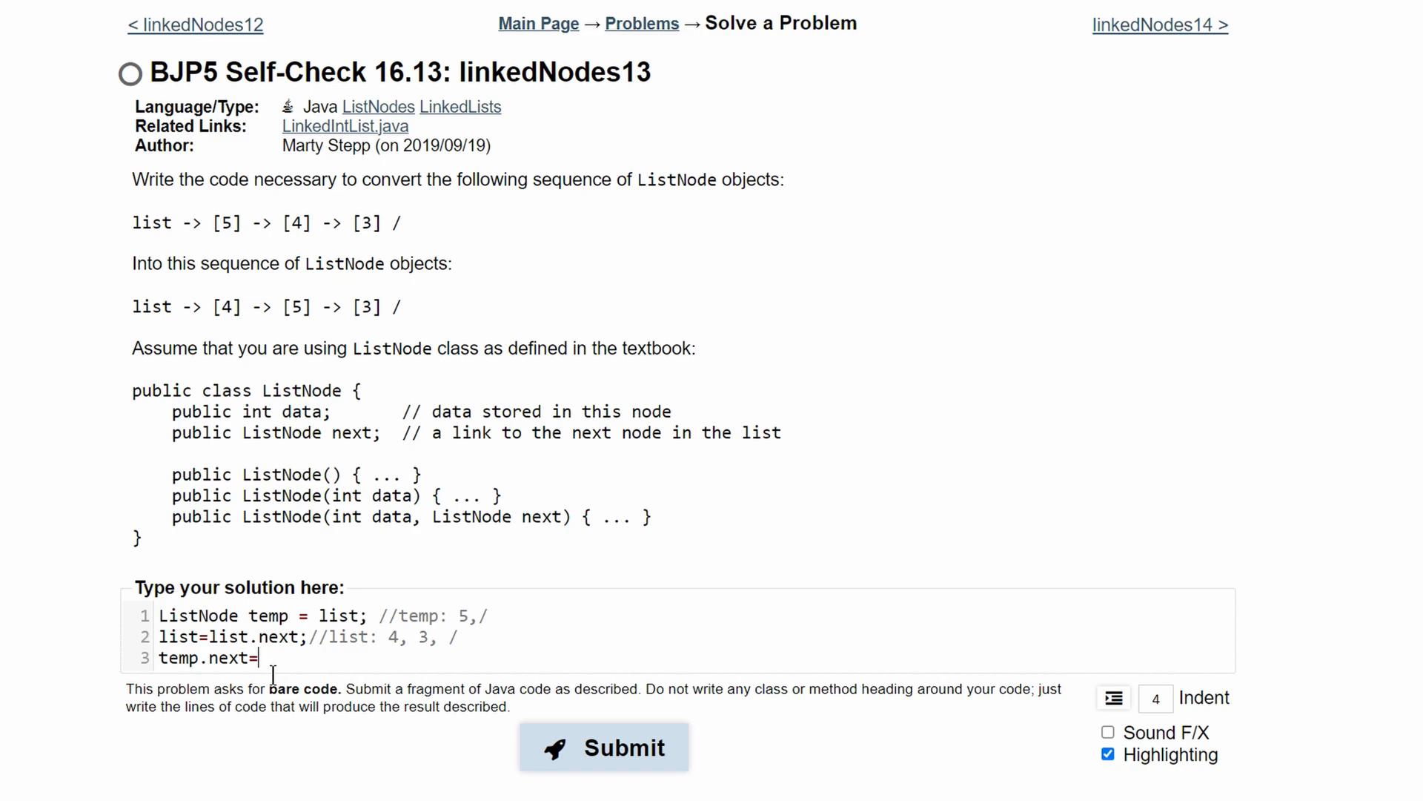
pyautogui.write('list.next;')
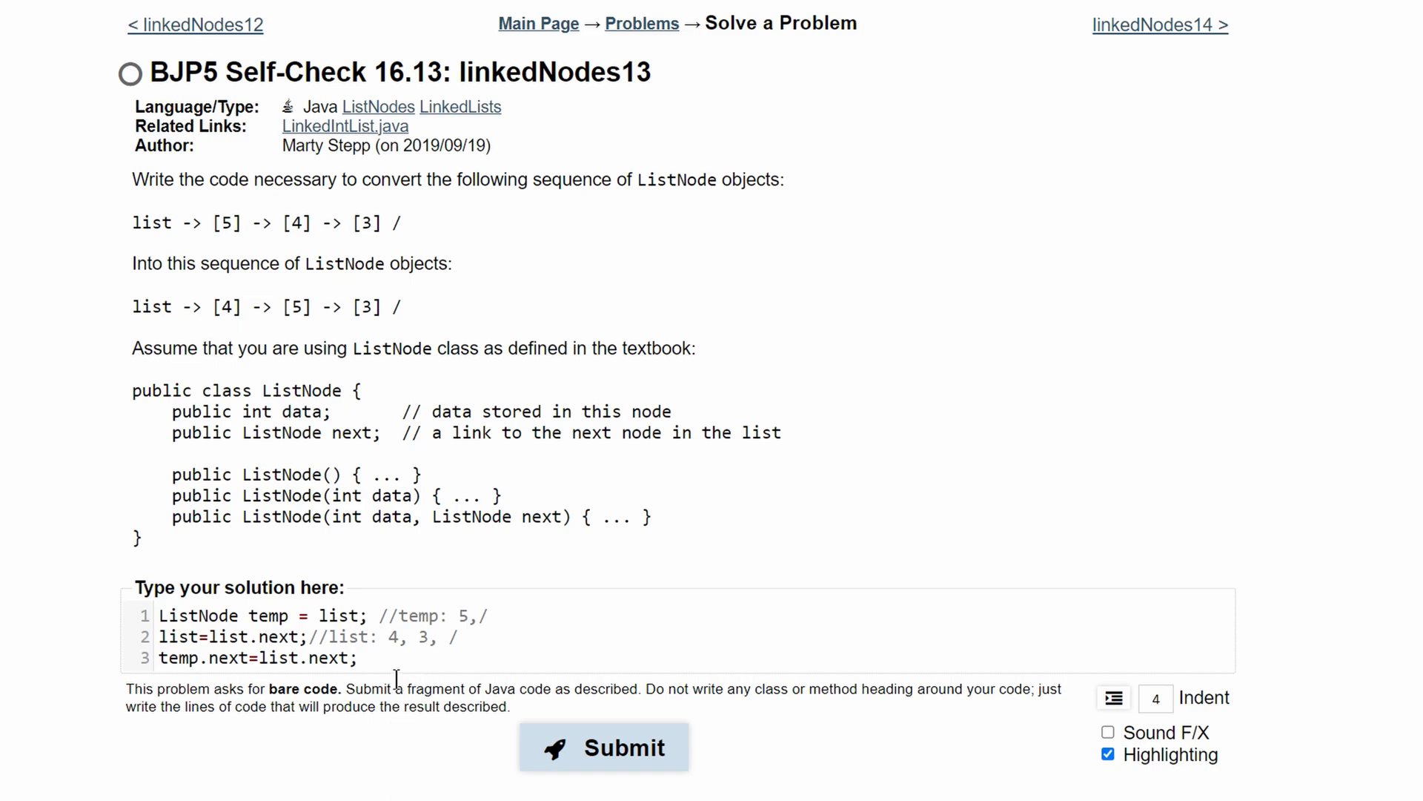
pyautogui.doubleClick(422, 638)
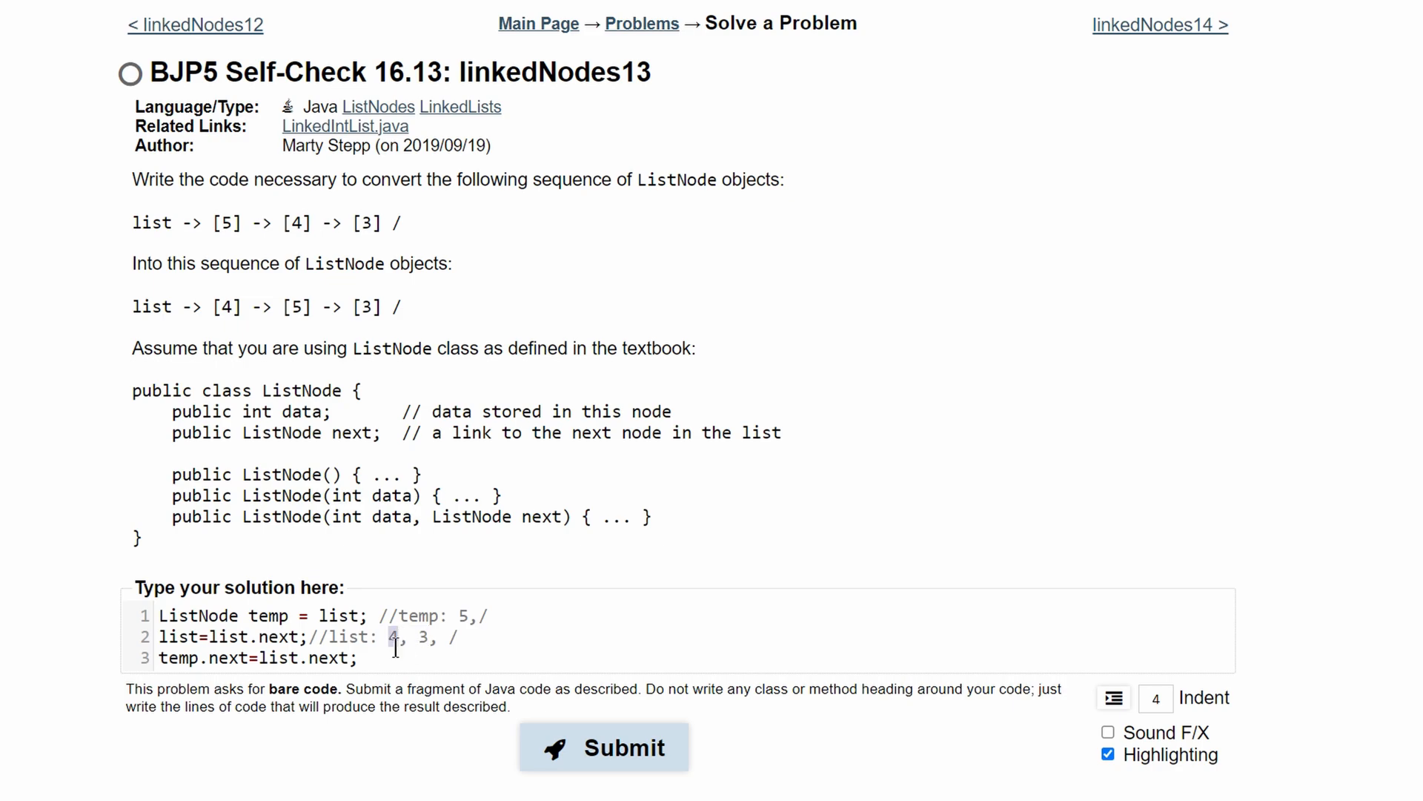
# - Annotate it with '//temp: 5,3,/ && list: 4,/' and start a fourth line
pyautogui.write('//temp:')
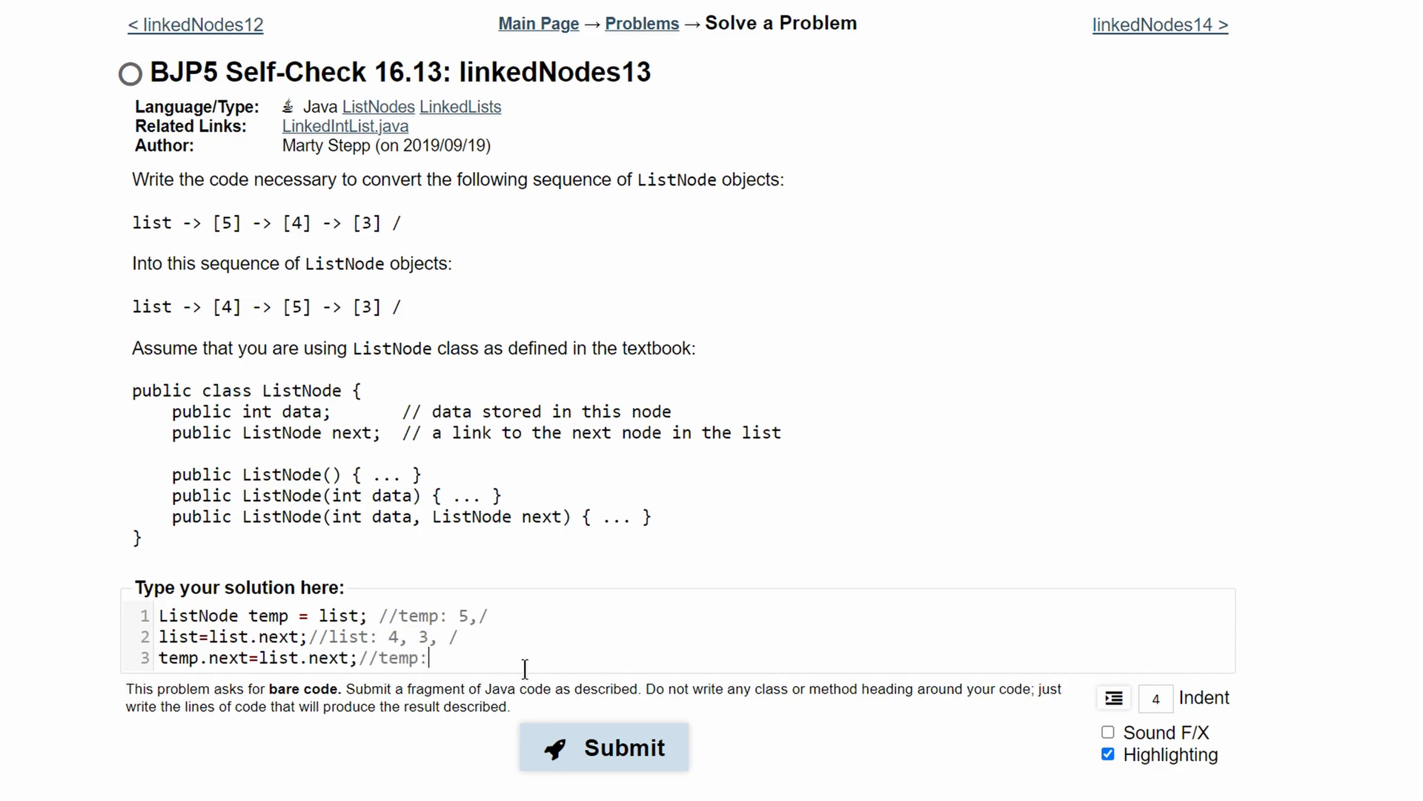
pyautogui.write('5,')
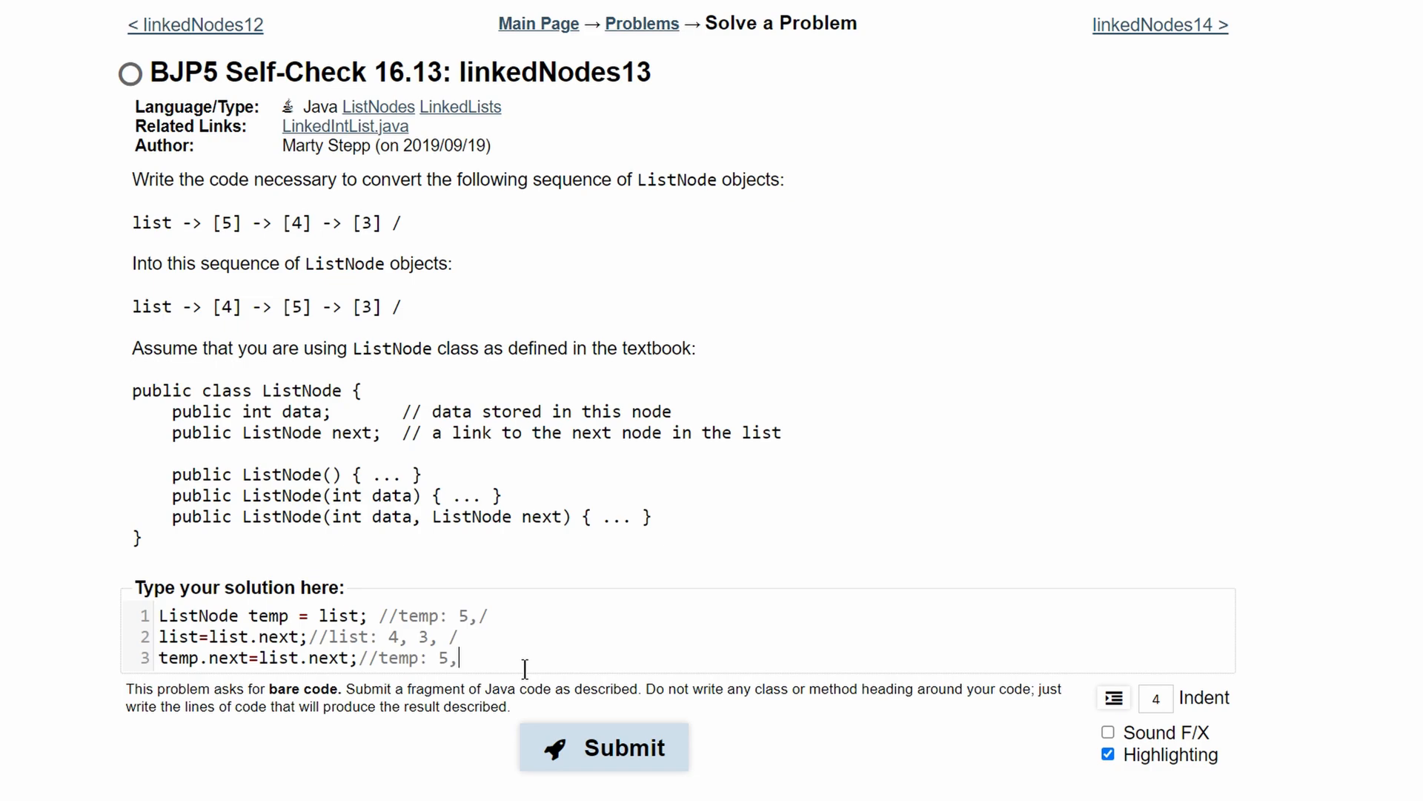
pyautogui.write('3,/')
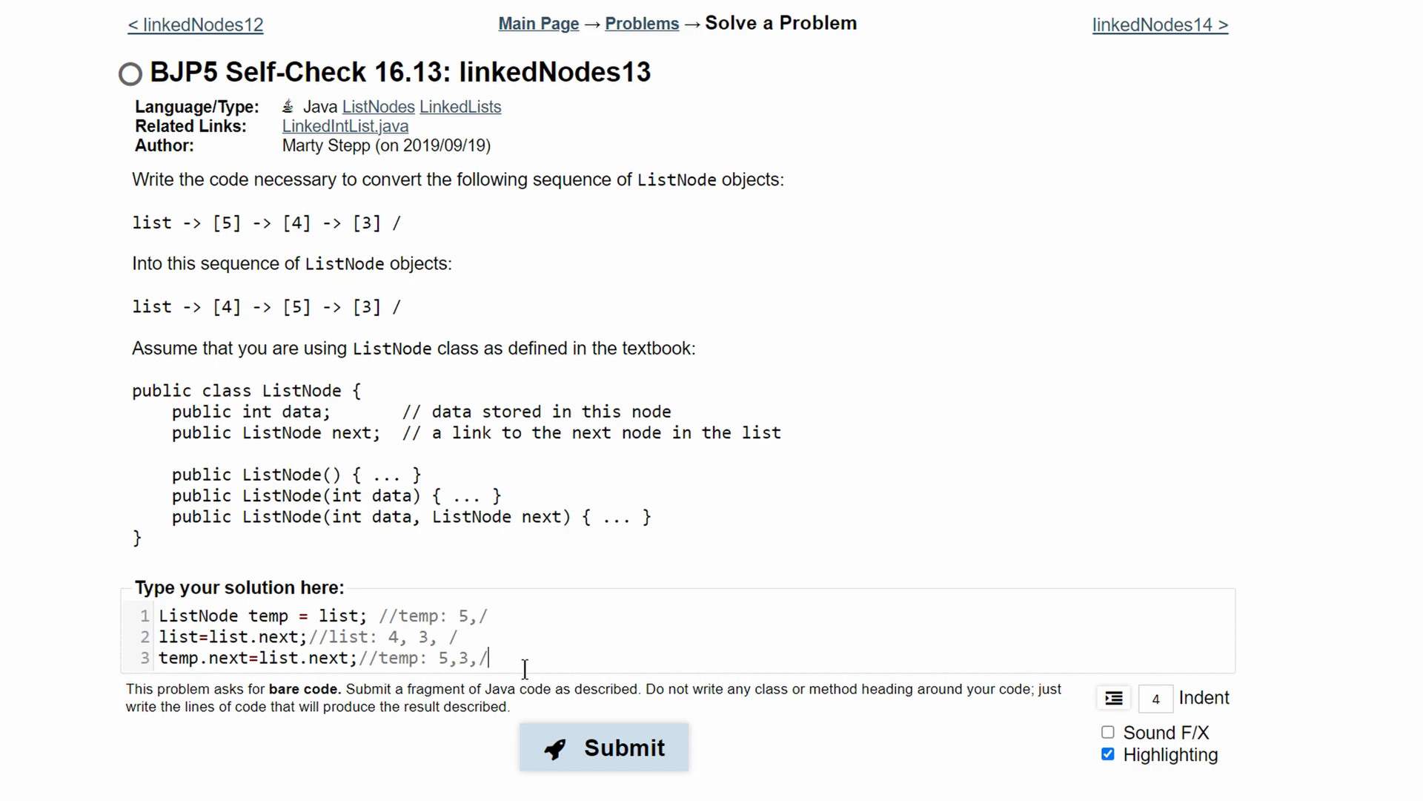
pyautogui.write('&&')
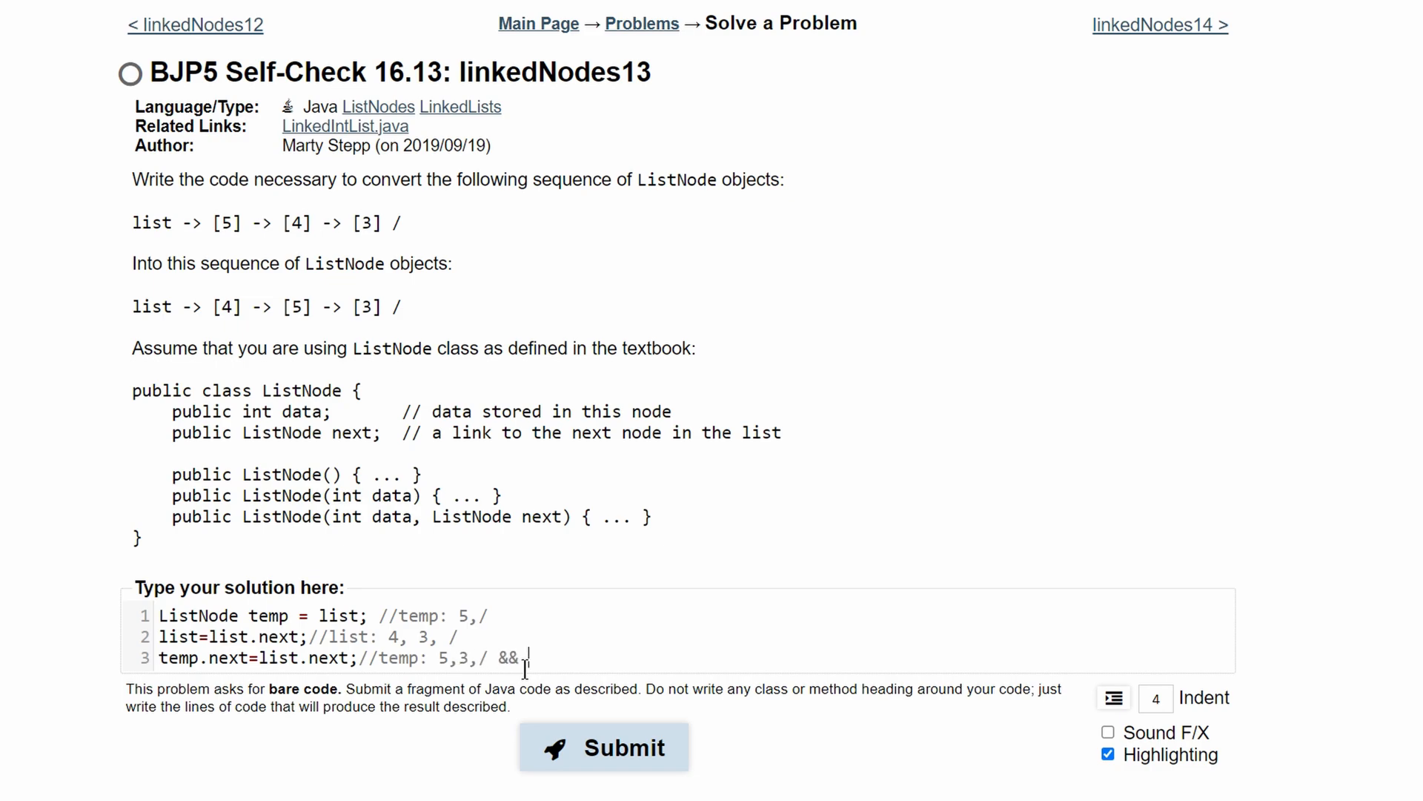
pyautogui.write('list: 4')
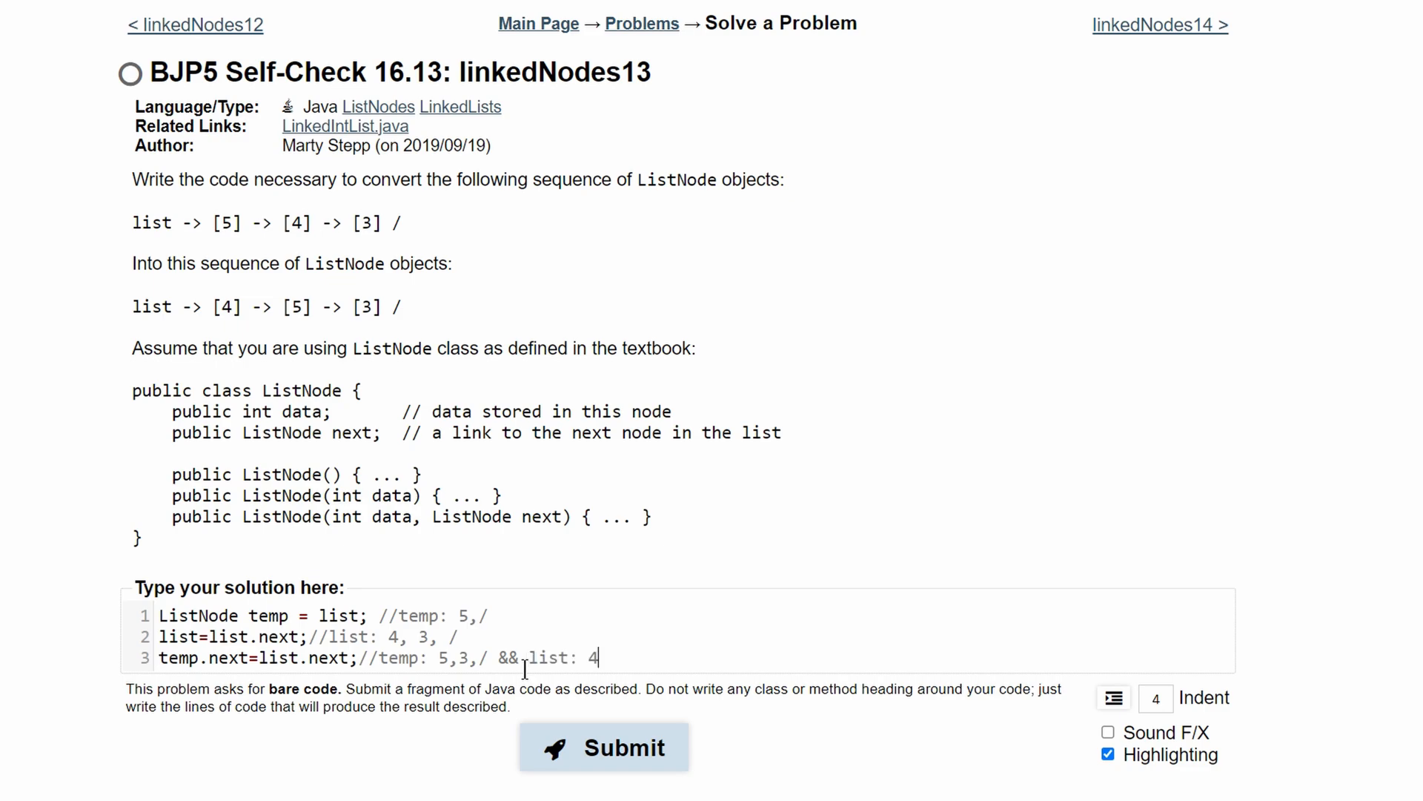
pyautogui.write(',/')
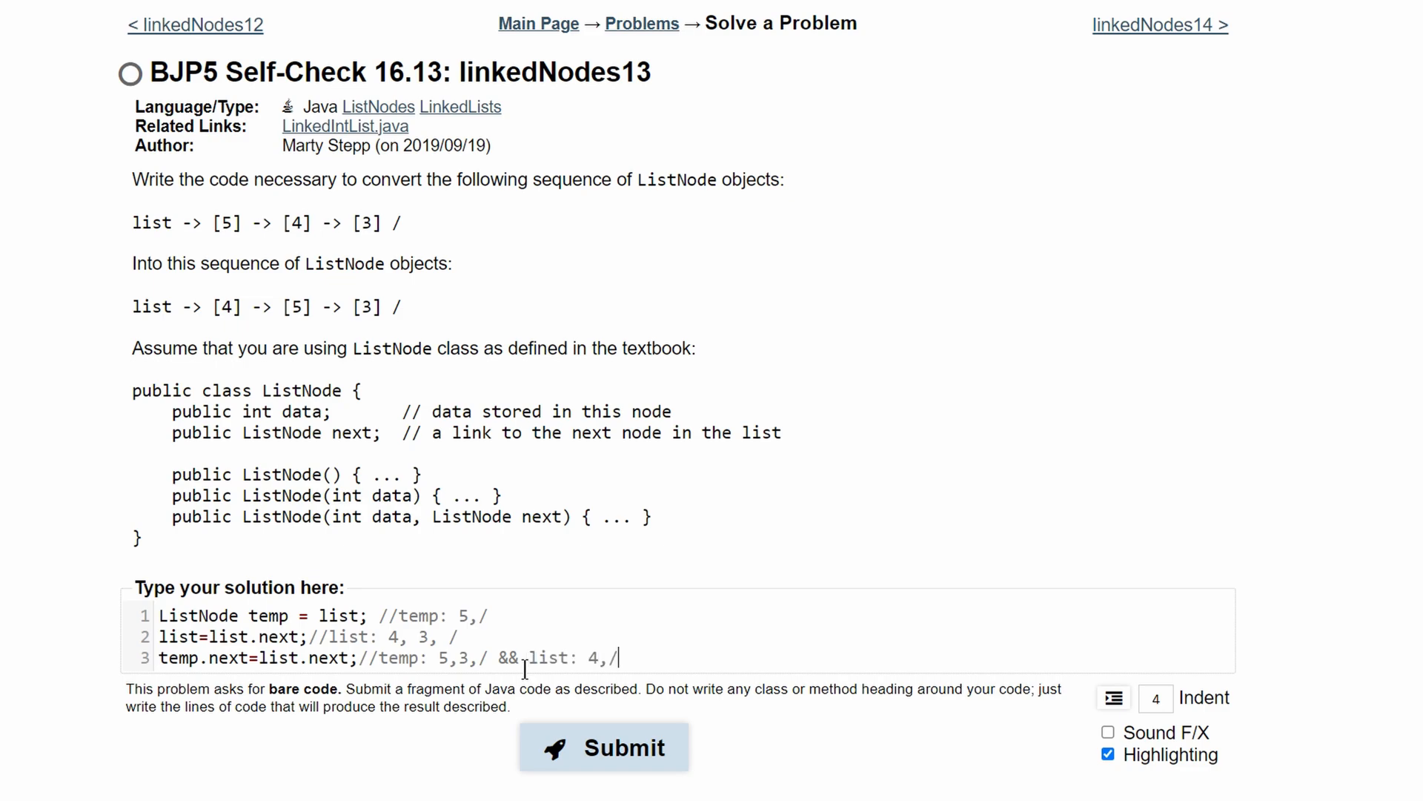
pyautogui.press('enter')
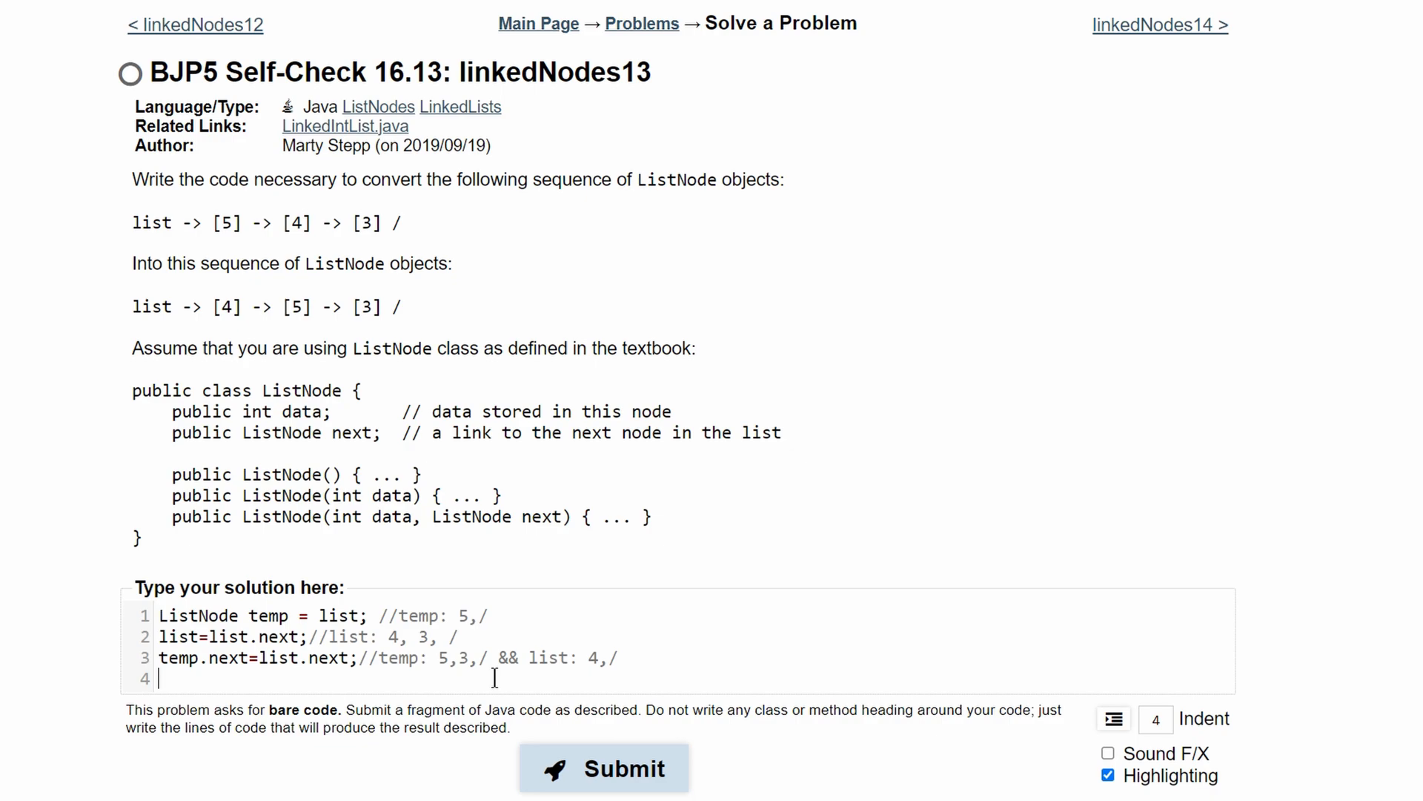
pyautogui.moveTo(495, 658); pyautogui.dragTo(434, 659)
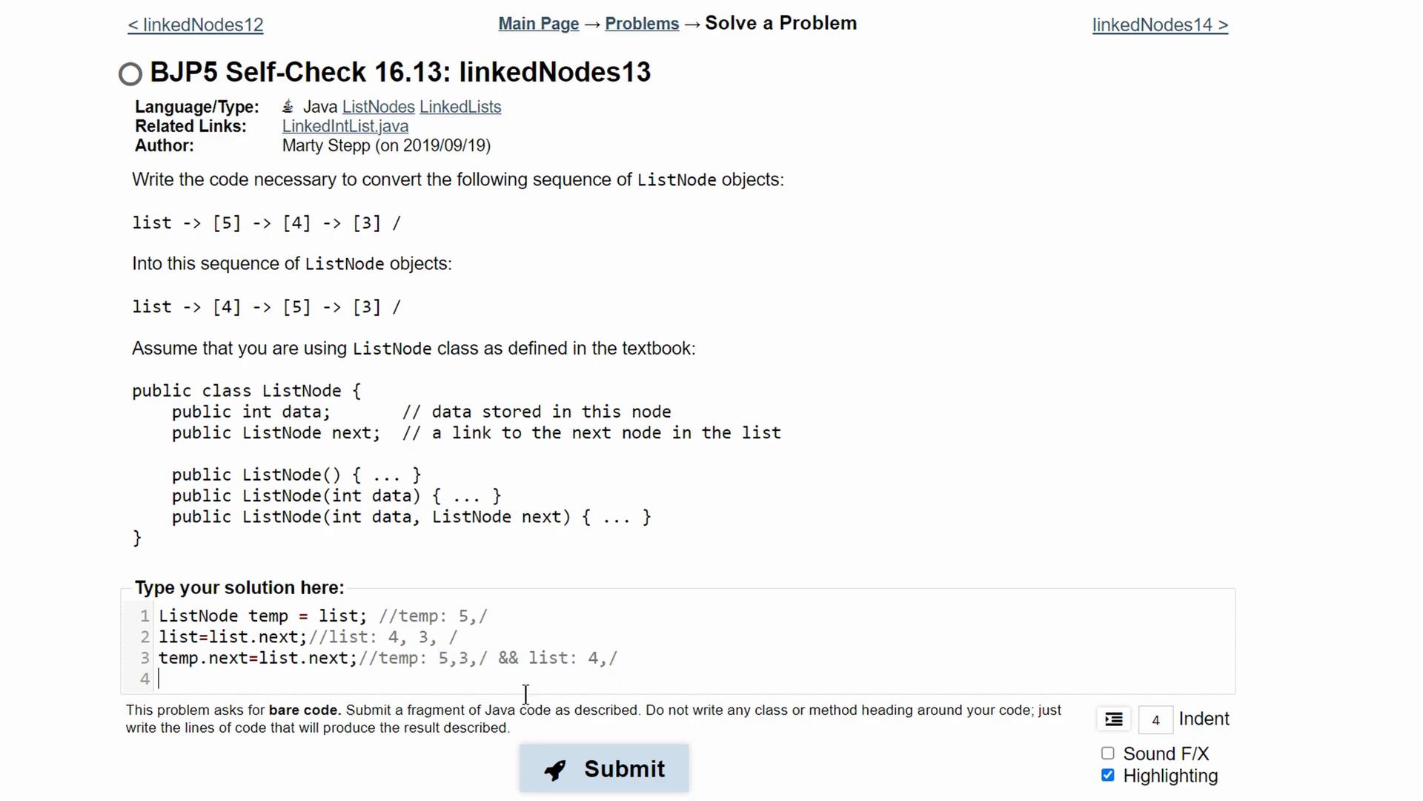
# - Write the fourth line 'list.next=temp;' and submit, getting 'You passed 1 of 1 tests'
pyautogui.write('1')
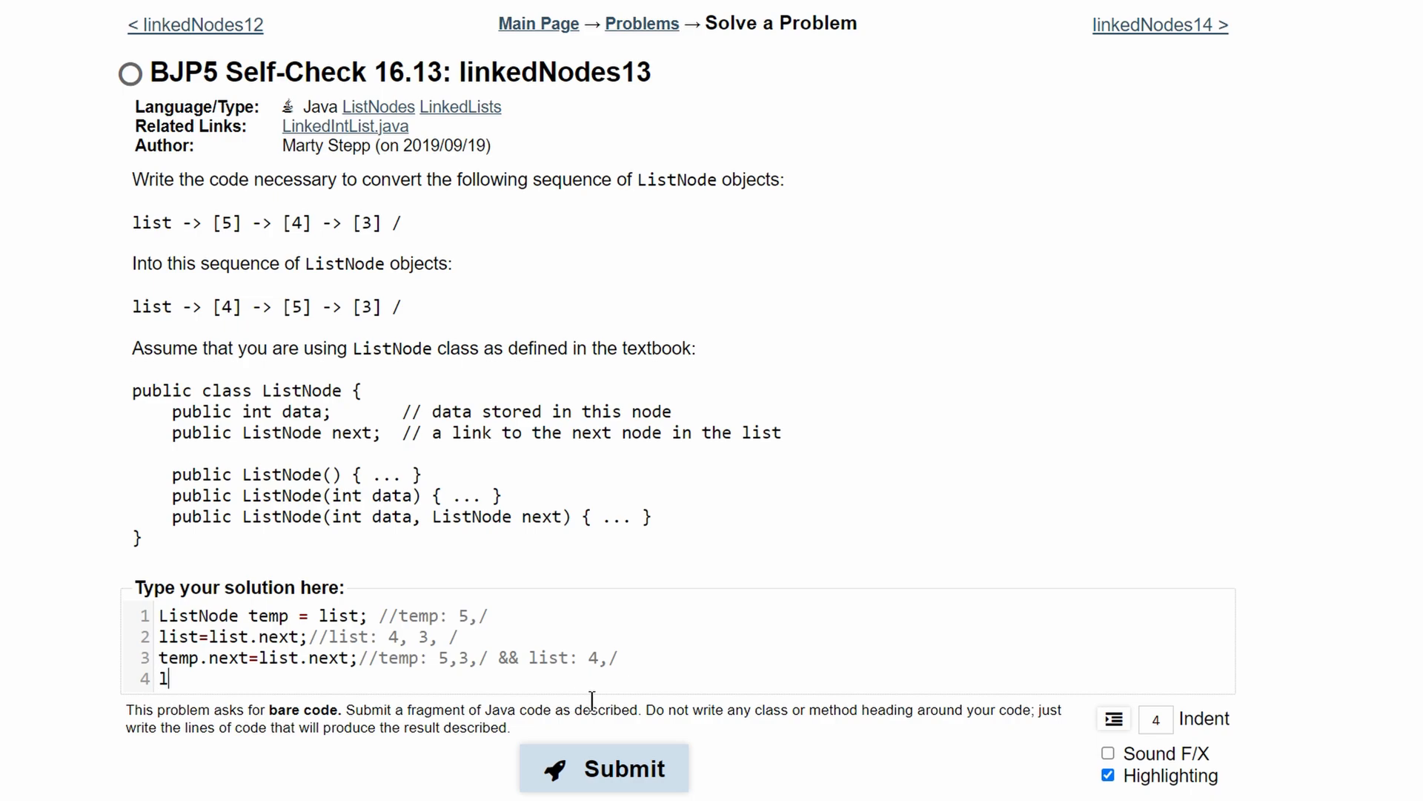
pyautogui.write('ist.next')
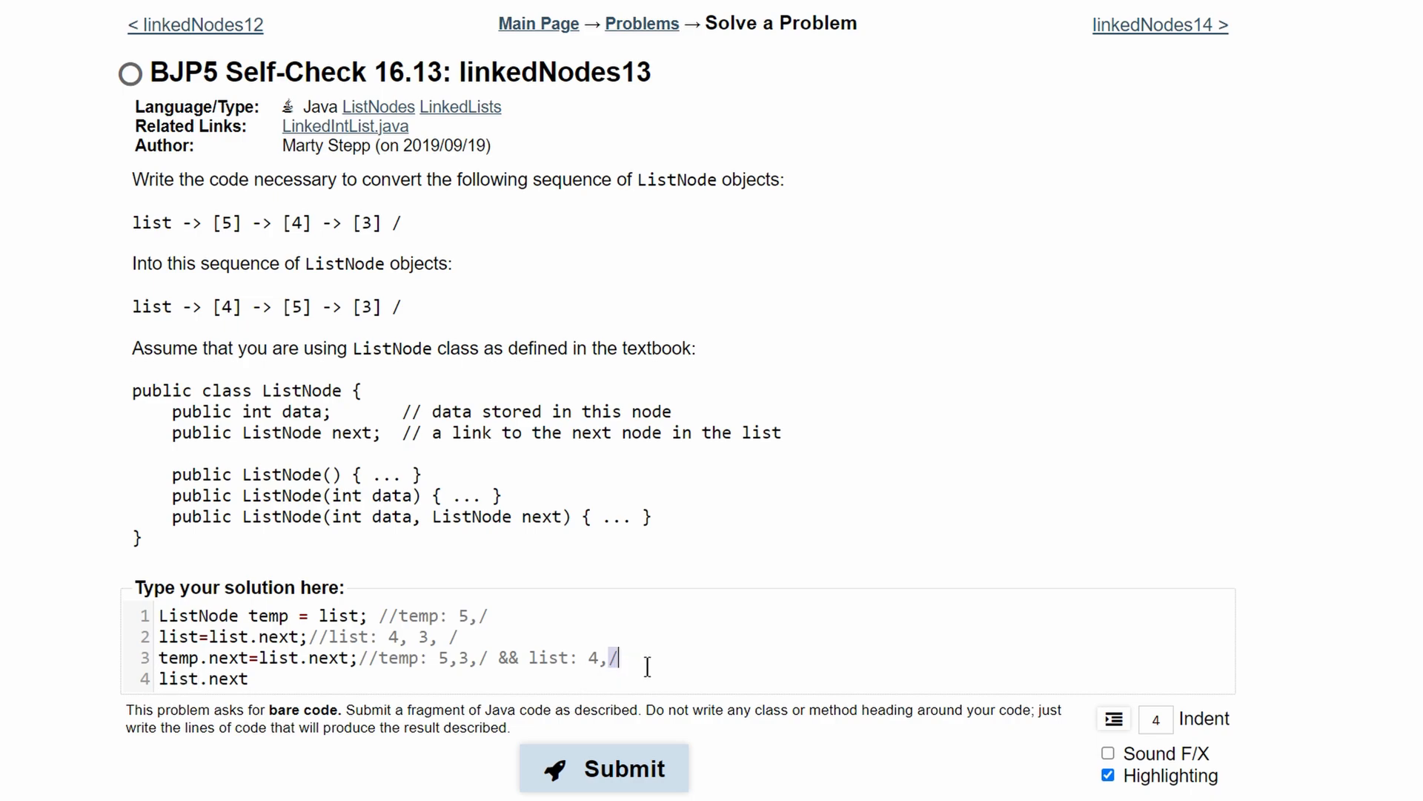
pyautogui.write('=')
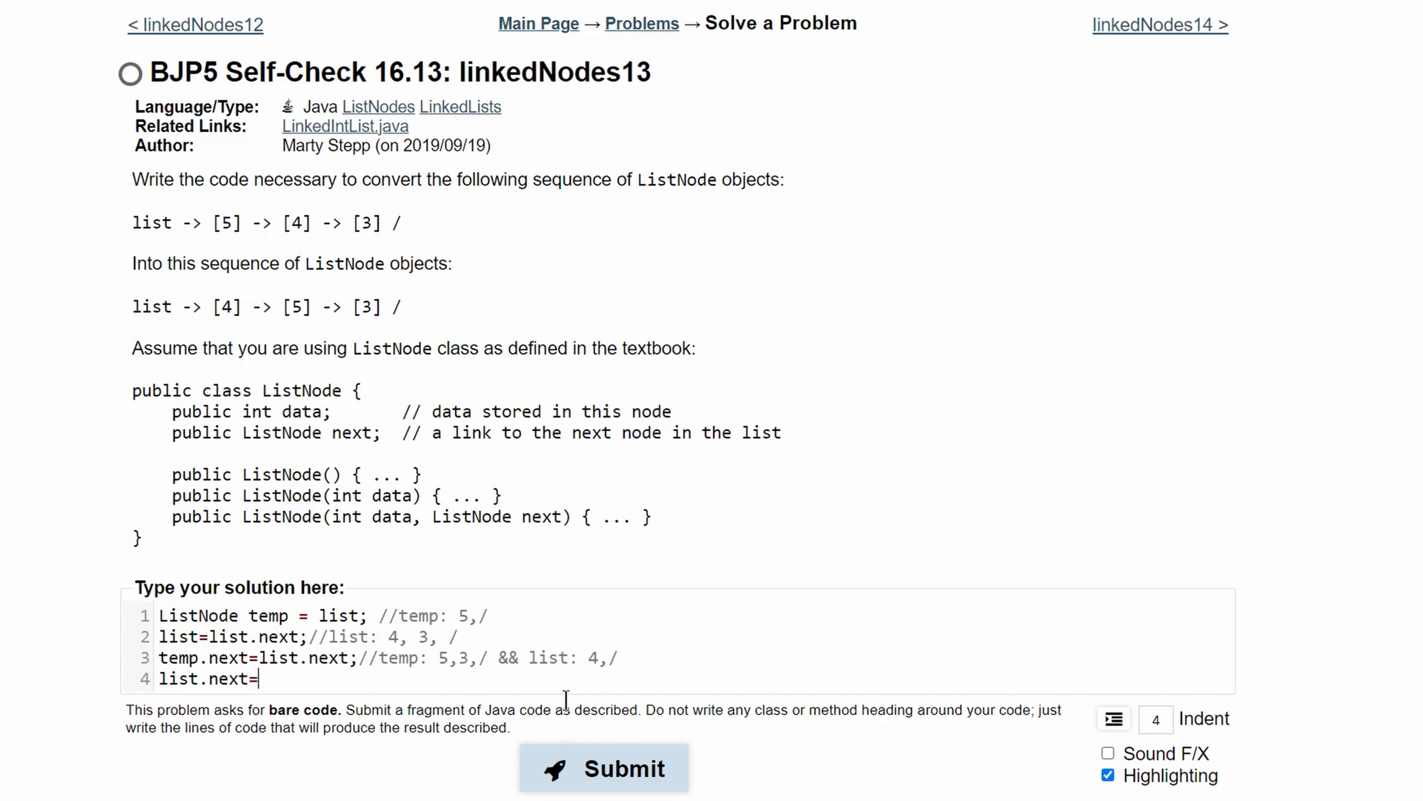
pyautogui.write('temp;')
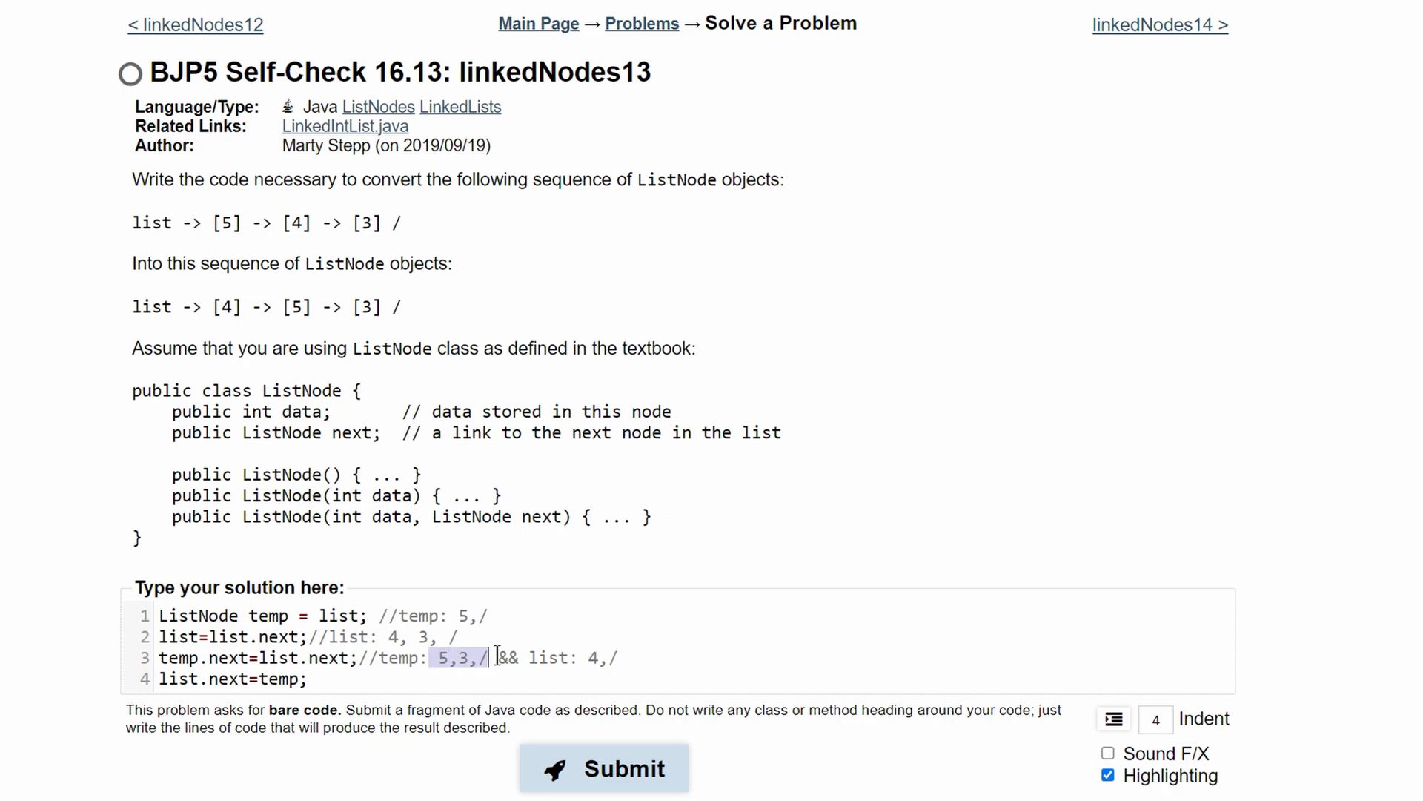
pyautogui.click(603, 767)
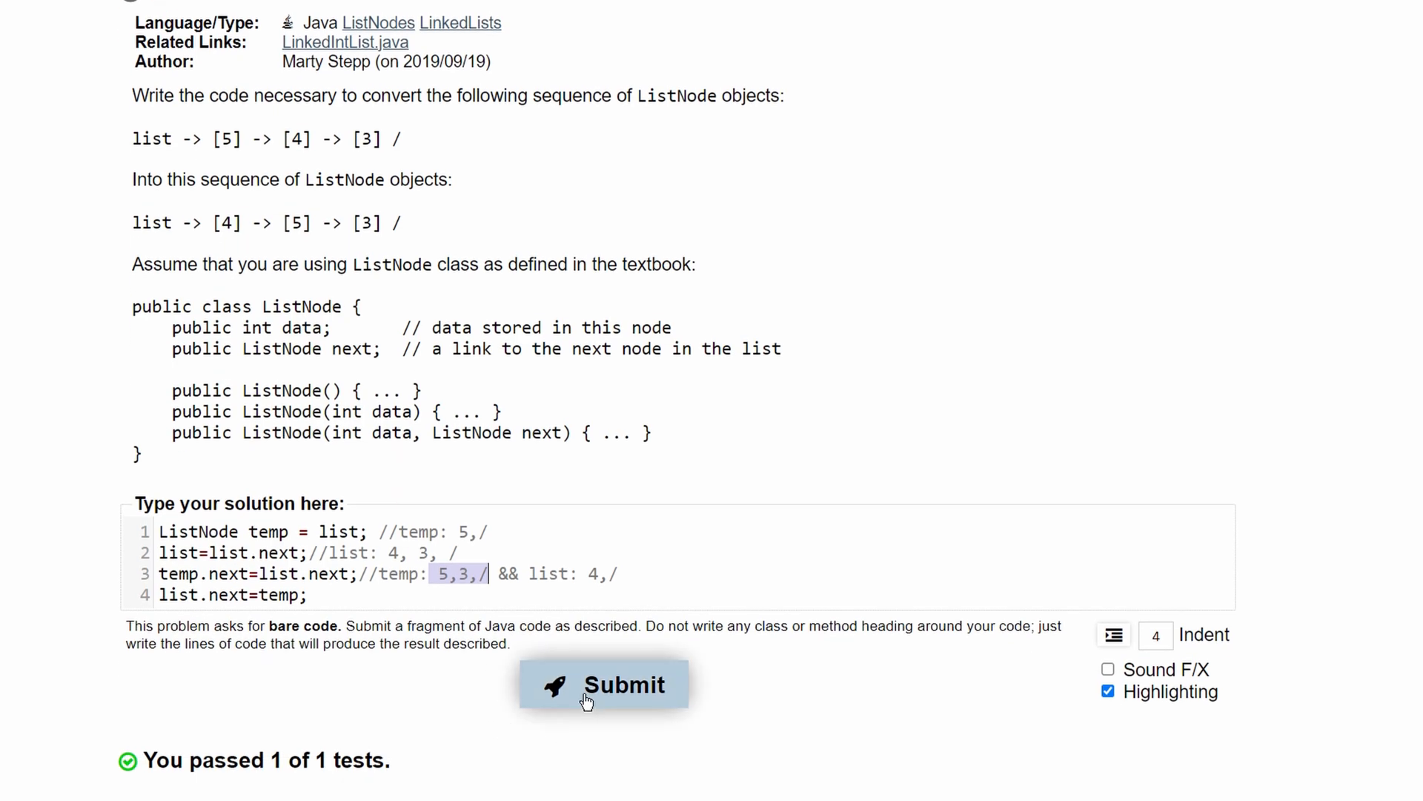
pyautogui.scroll(-3)
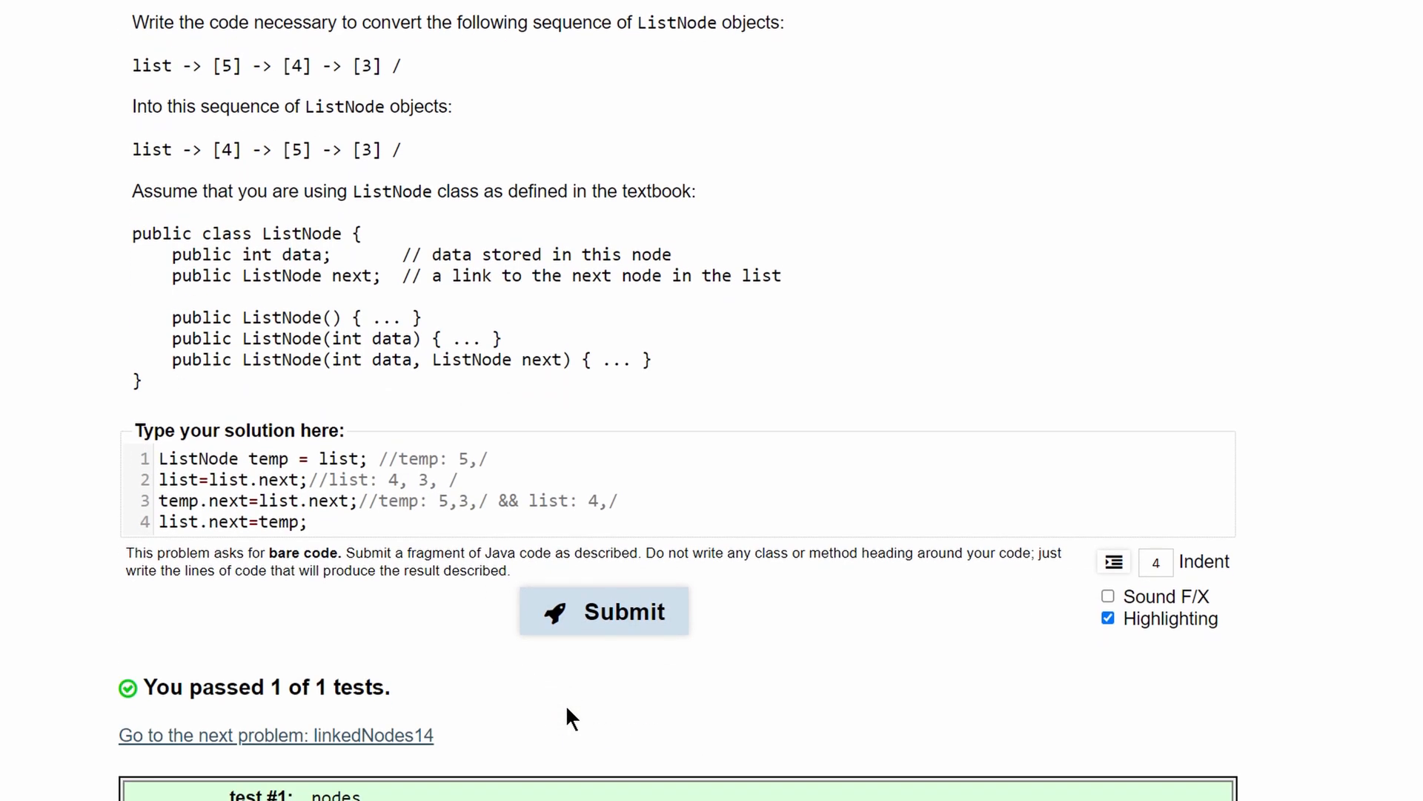